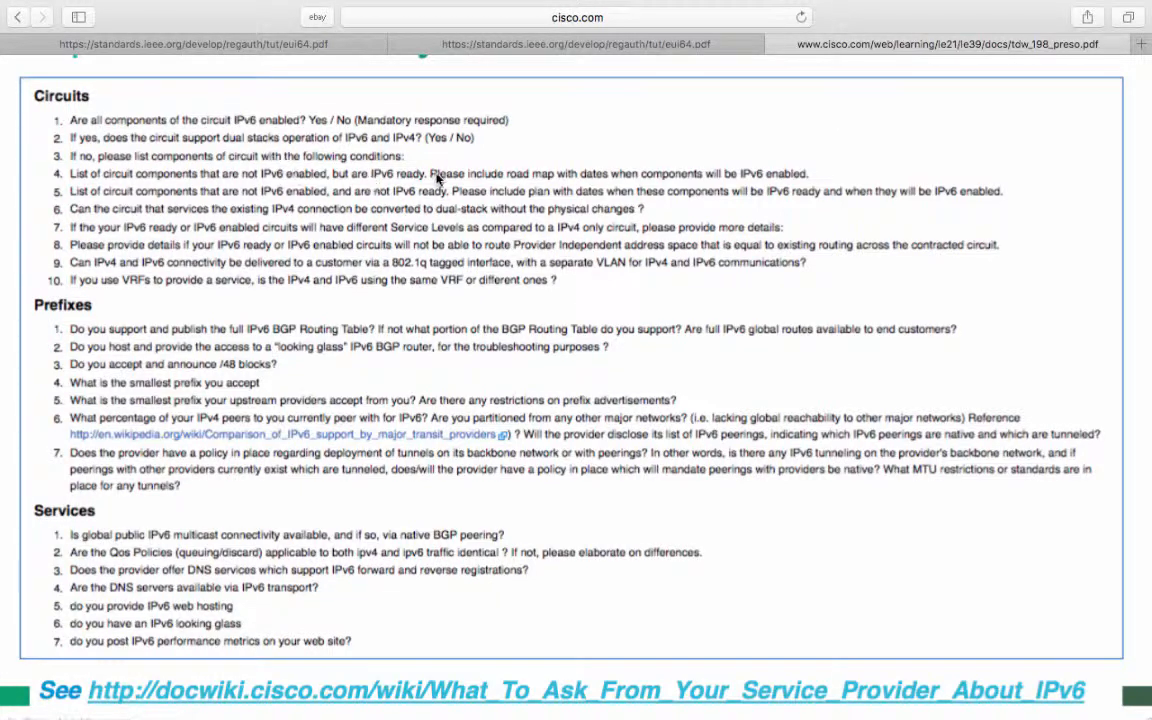
mouse_move(560, 163)
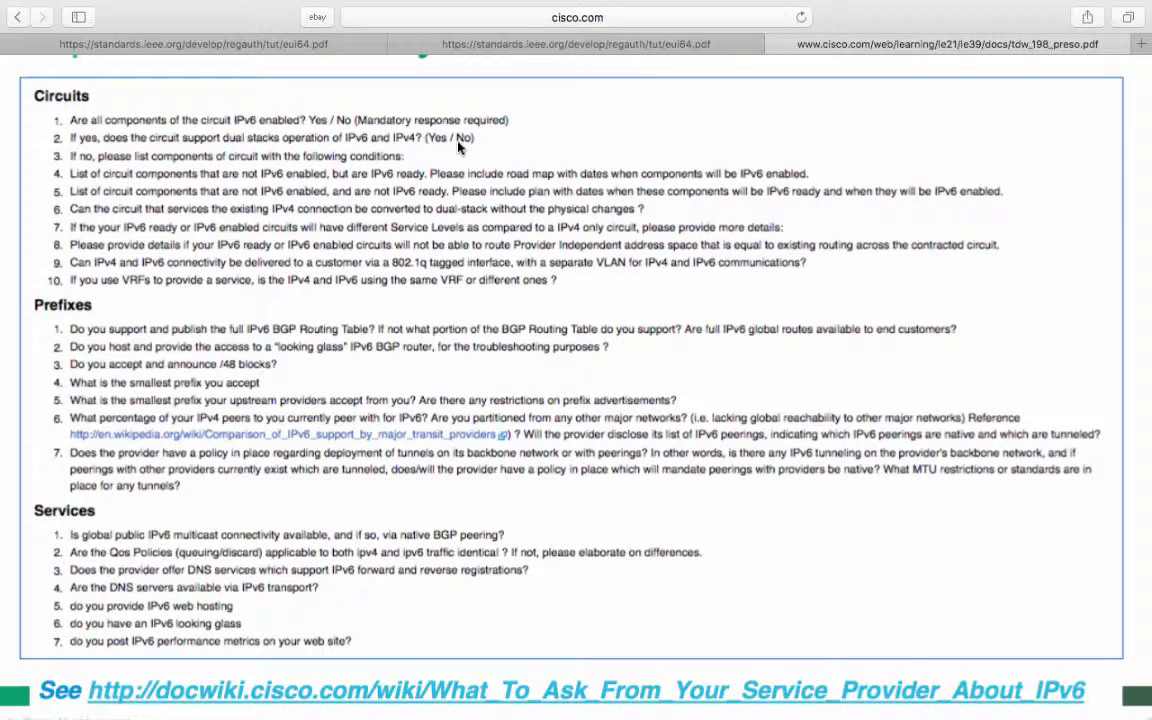
mouse_move(432, 173)
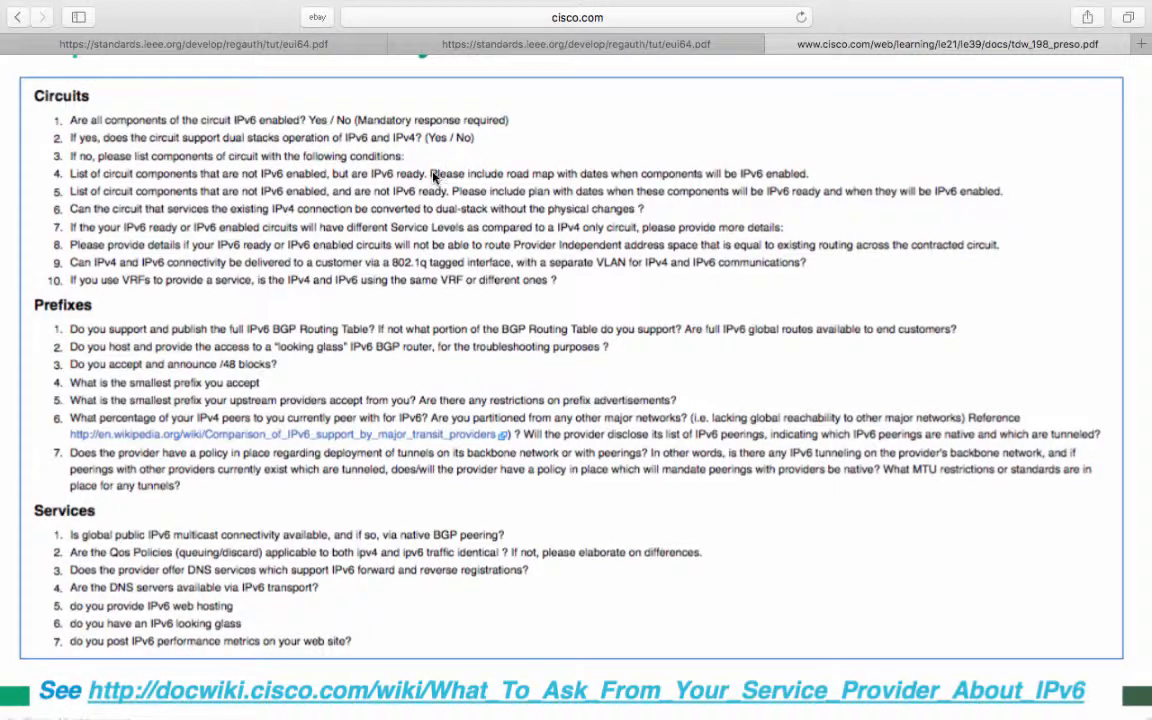
mouse_move(446, 170)
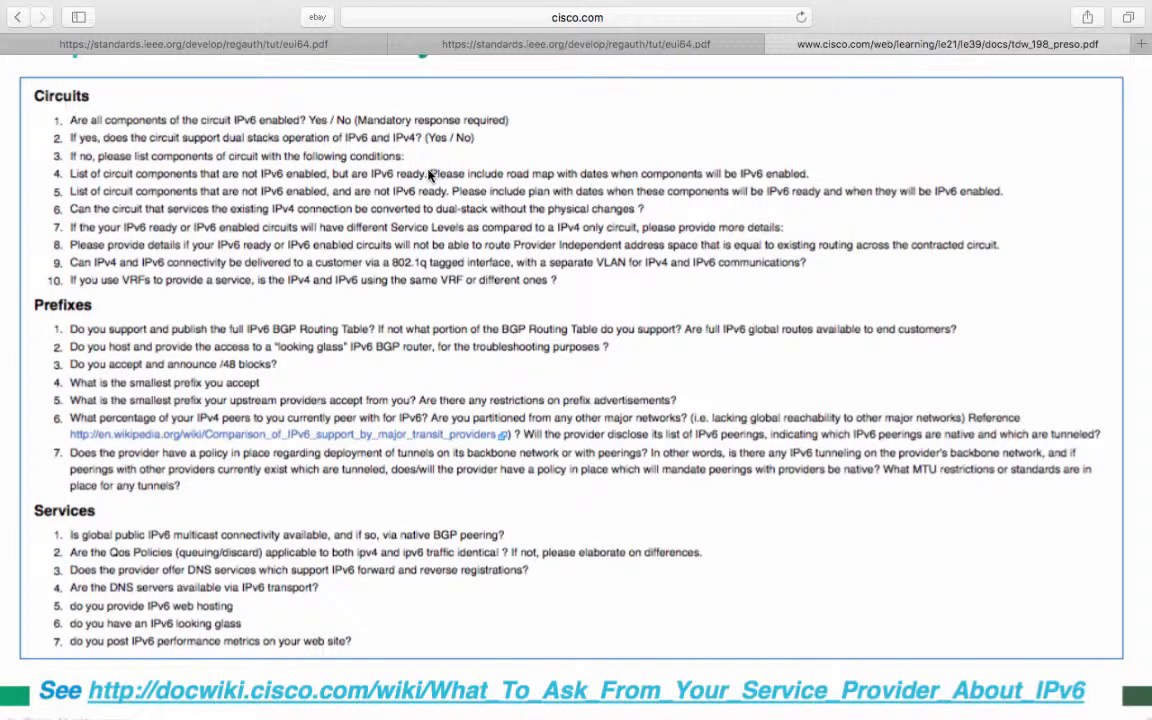
mouse_move(472, 148)
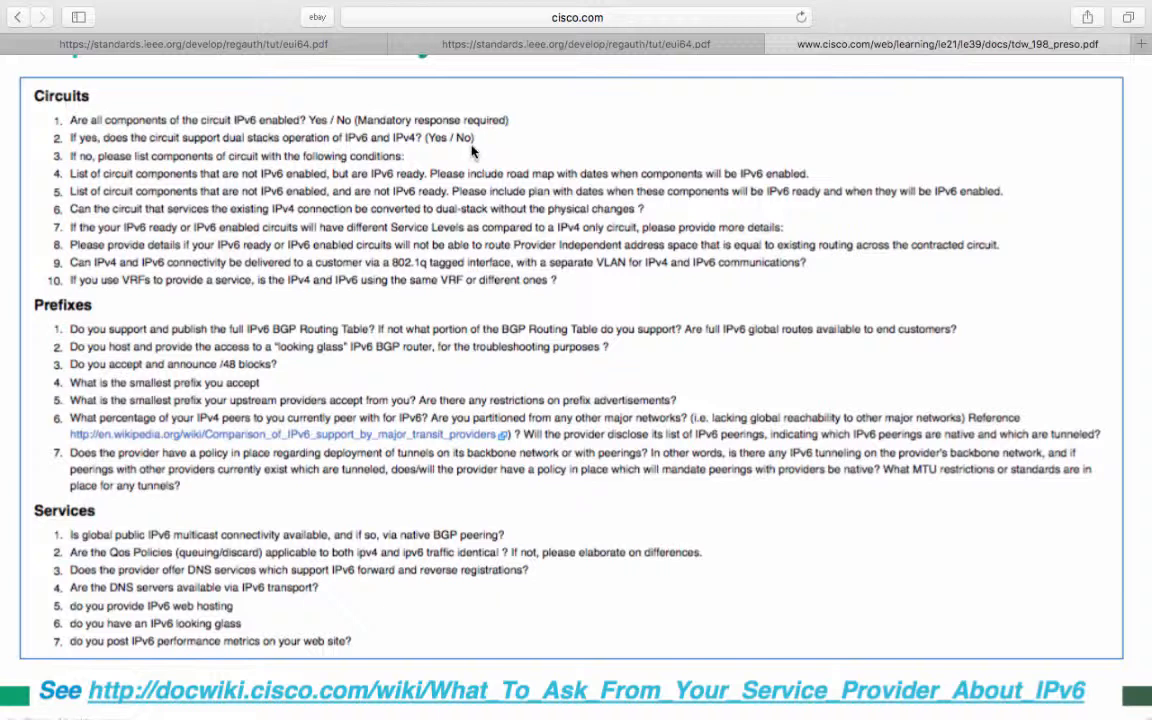
mouse_move(343, 168)
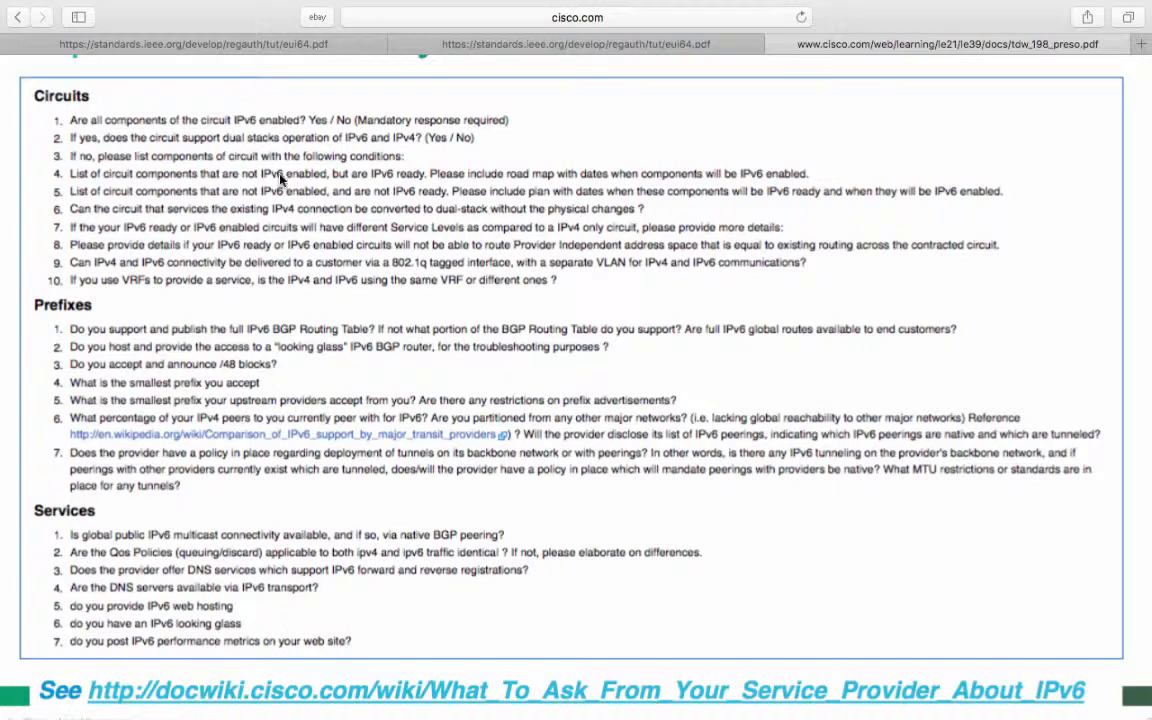
mouse_move(360, 190)
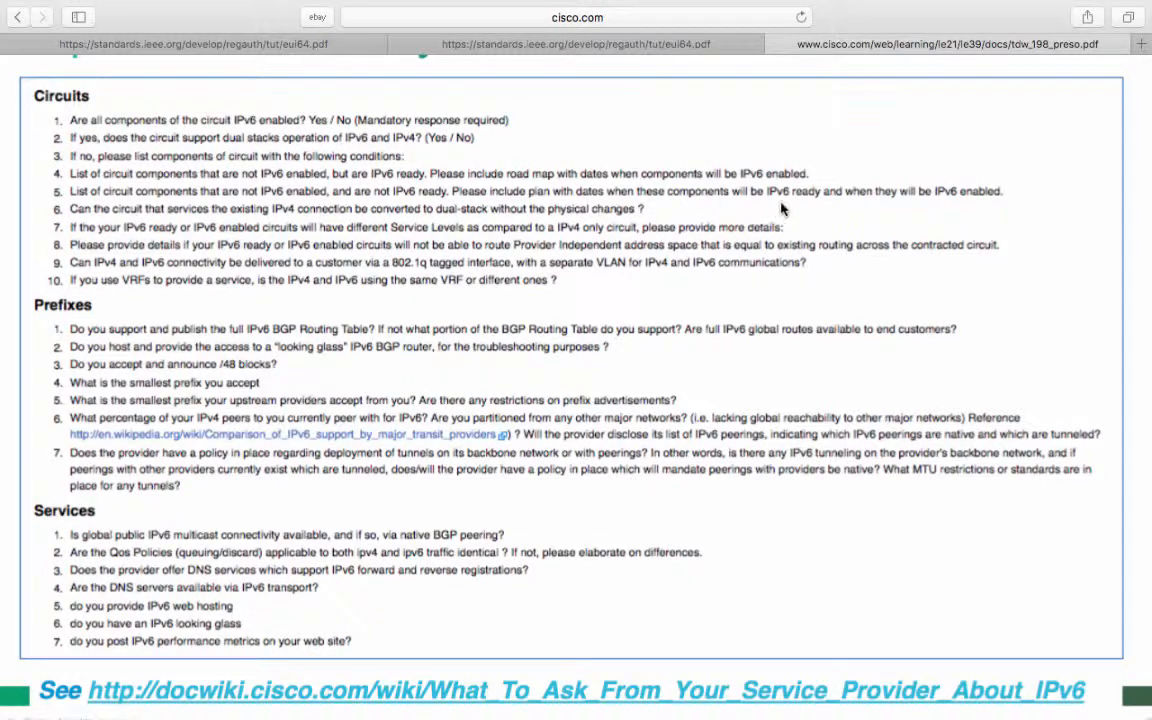
mouse_move(835, 204)
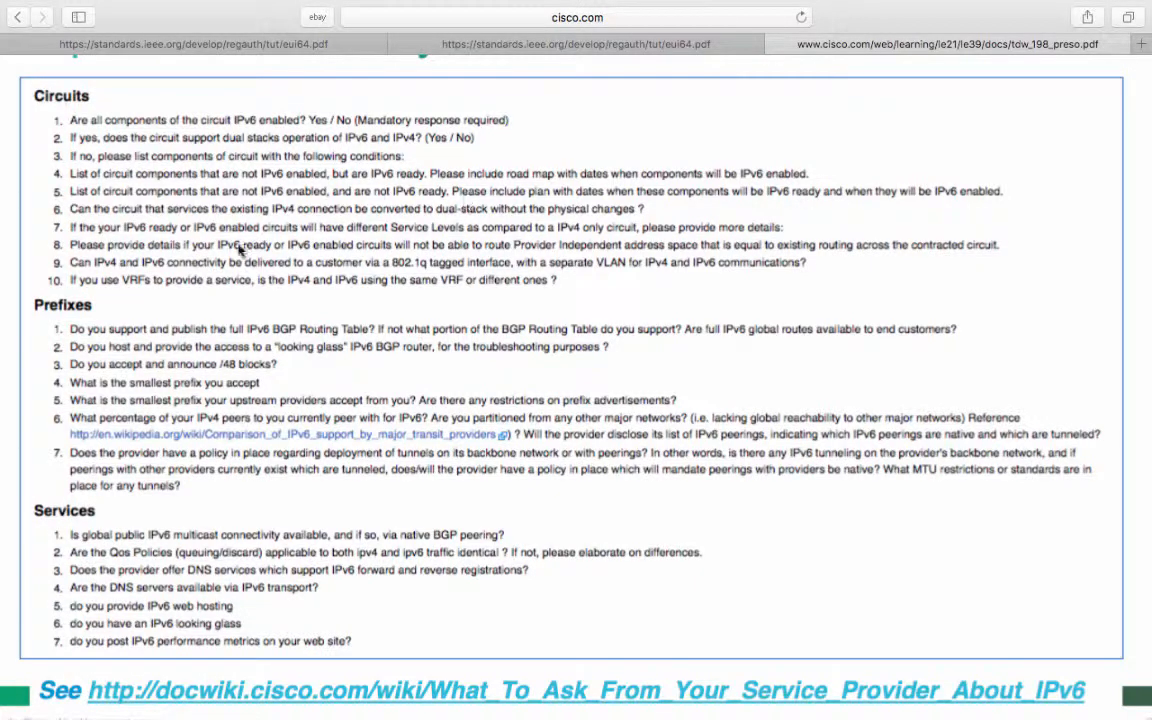
mouse_move(88, 180)
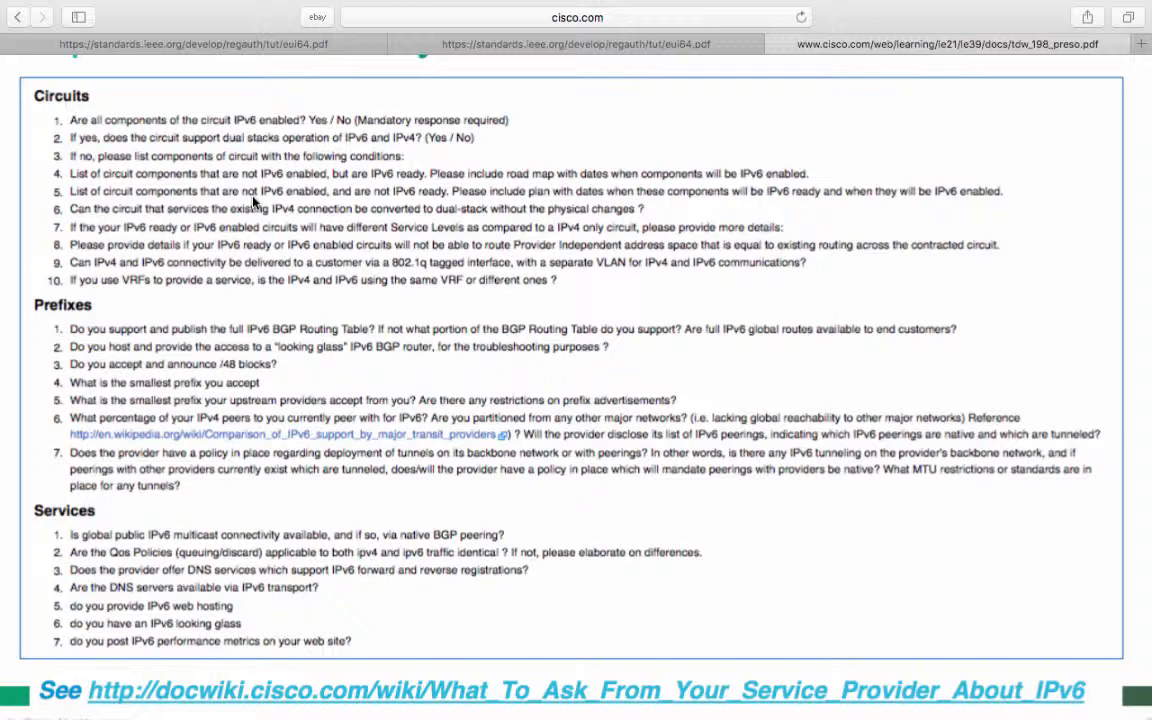
mouse_move(238, 205)
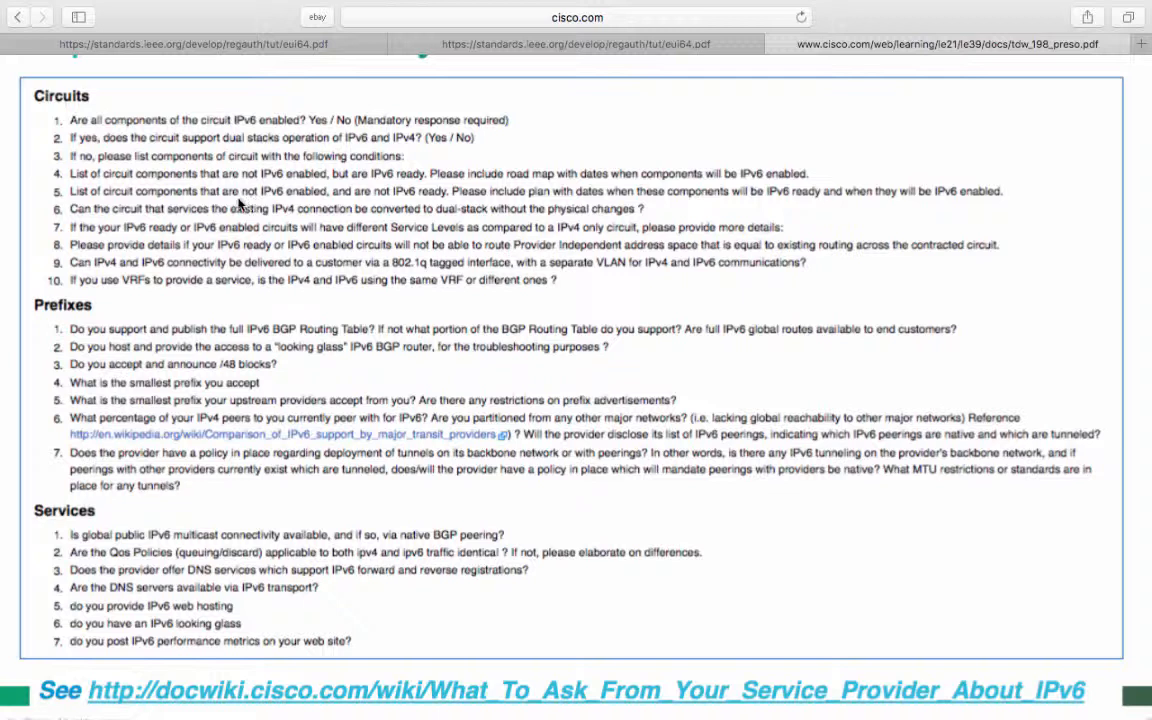
mouse_move(215, 204)
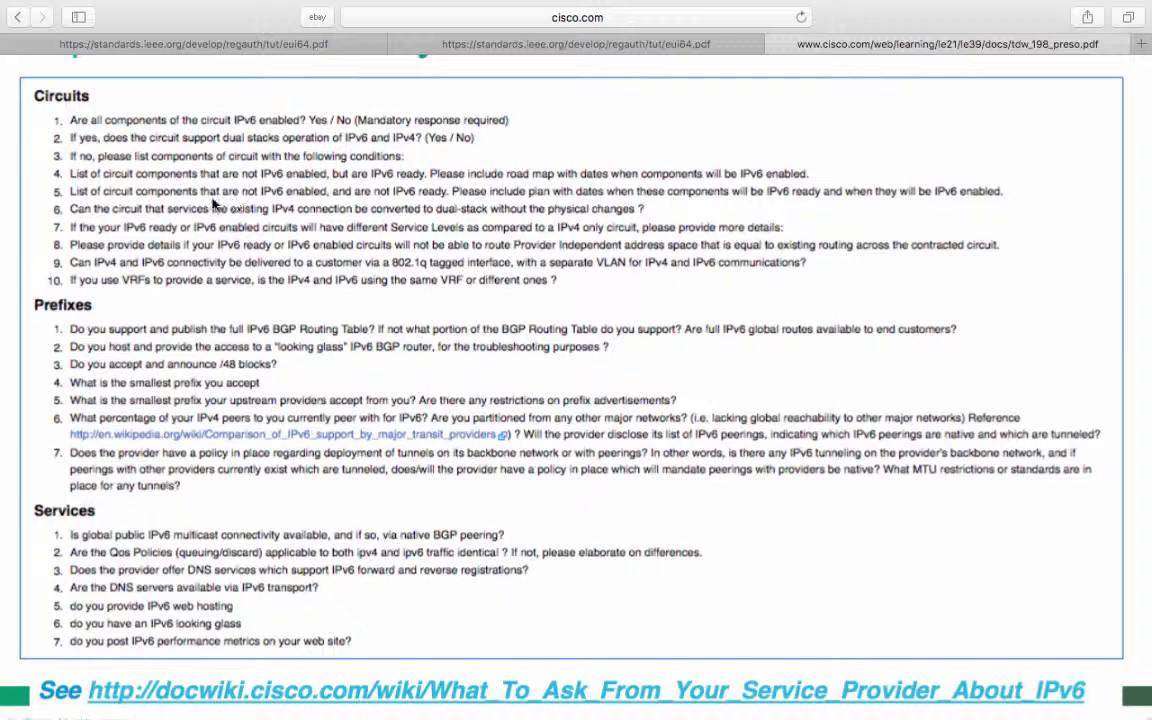
mouse_move(328, 170)
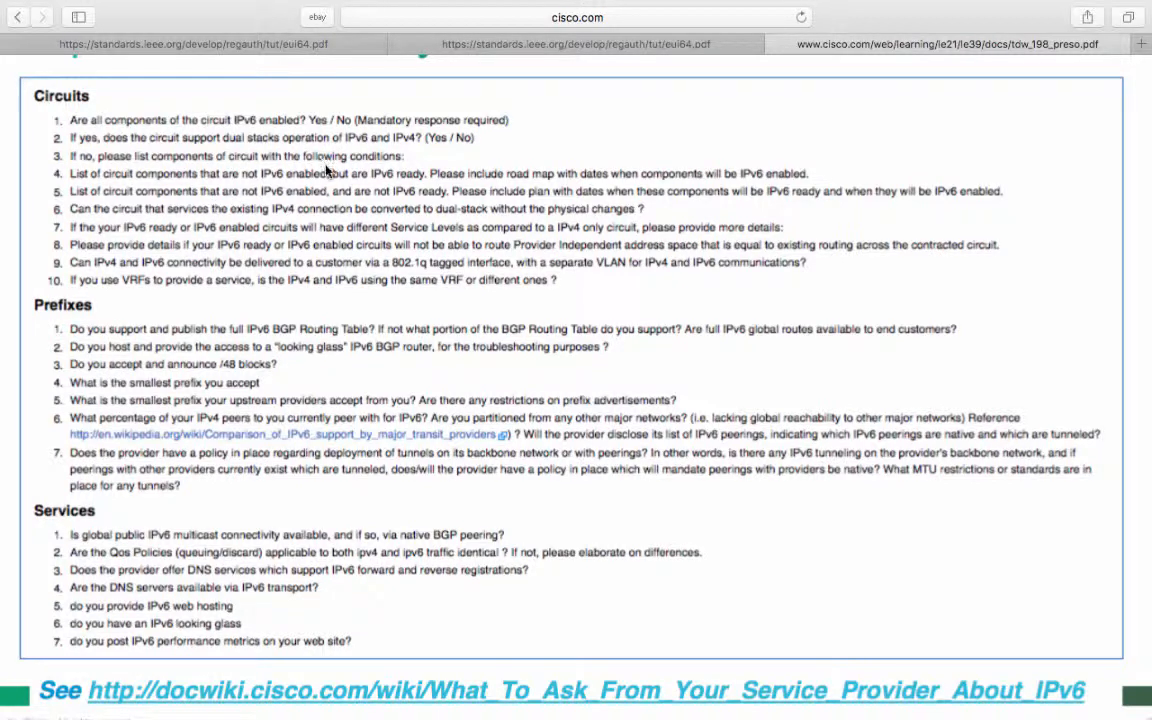
mouse_move(268, 187)
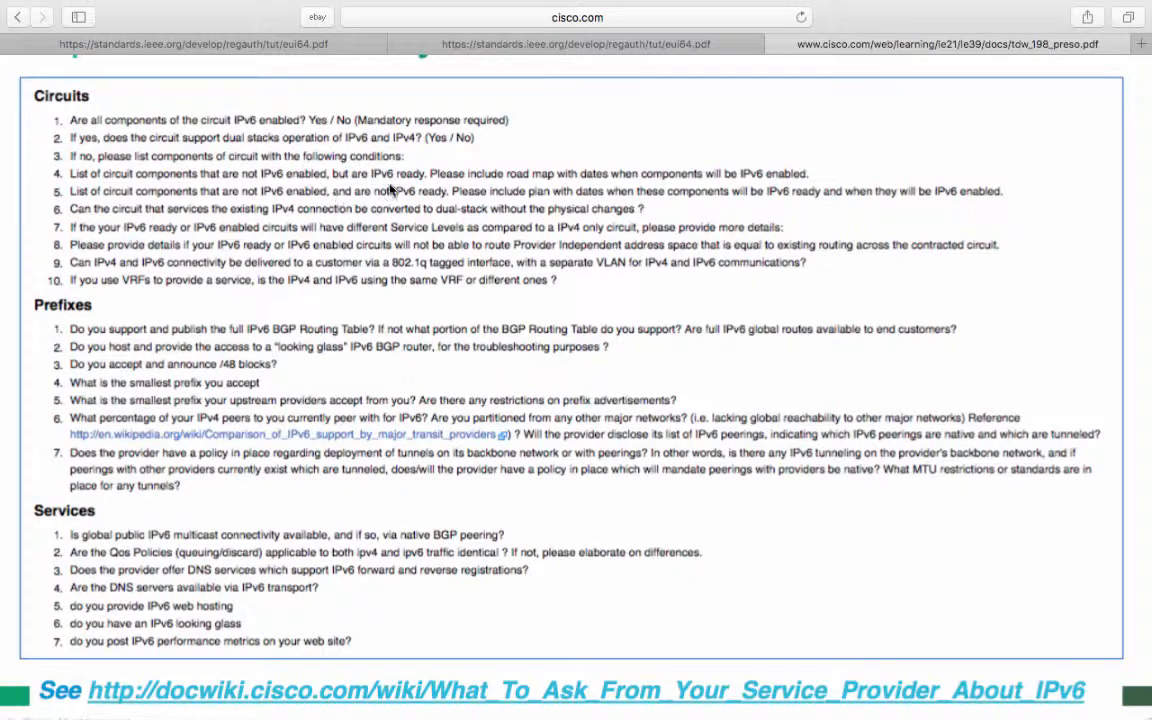
mouse_move(220, 148)
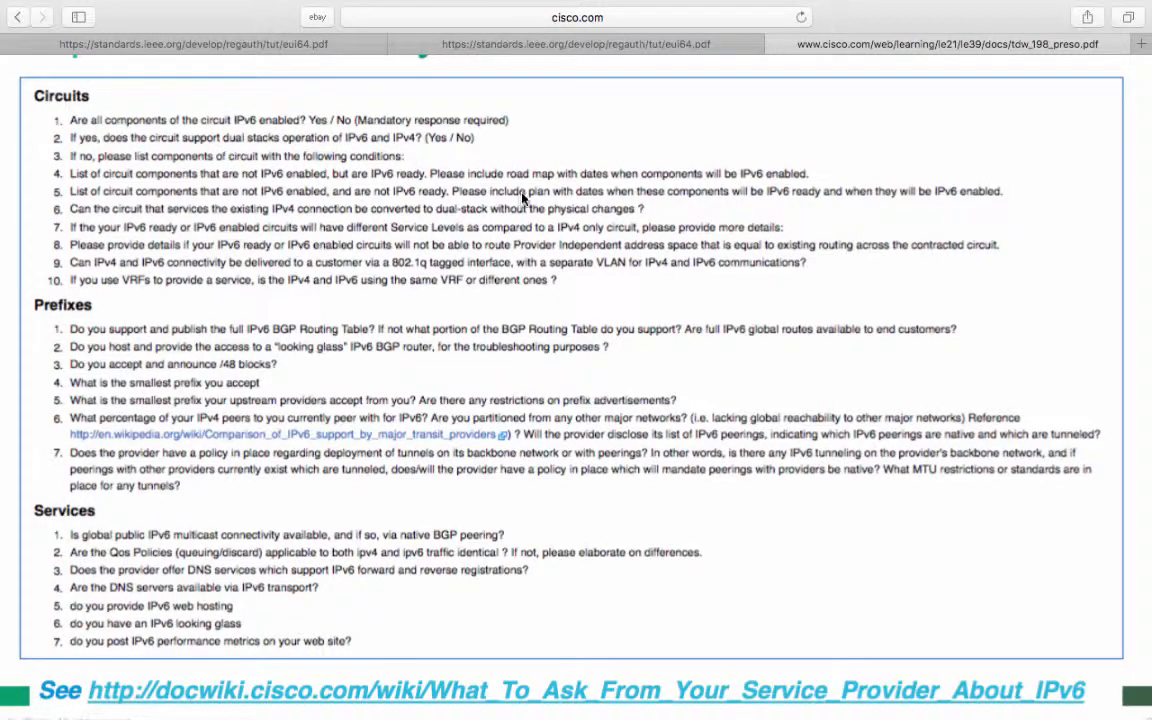
mouse_move(559, 207)
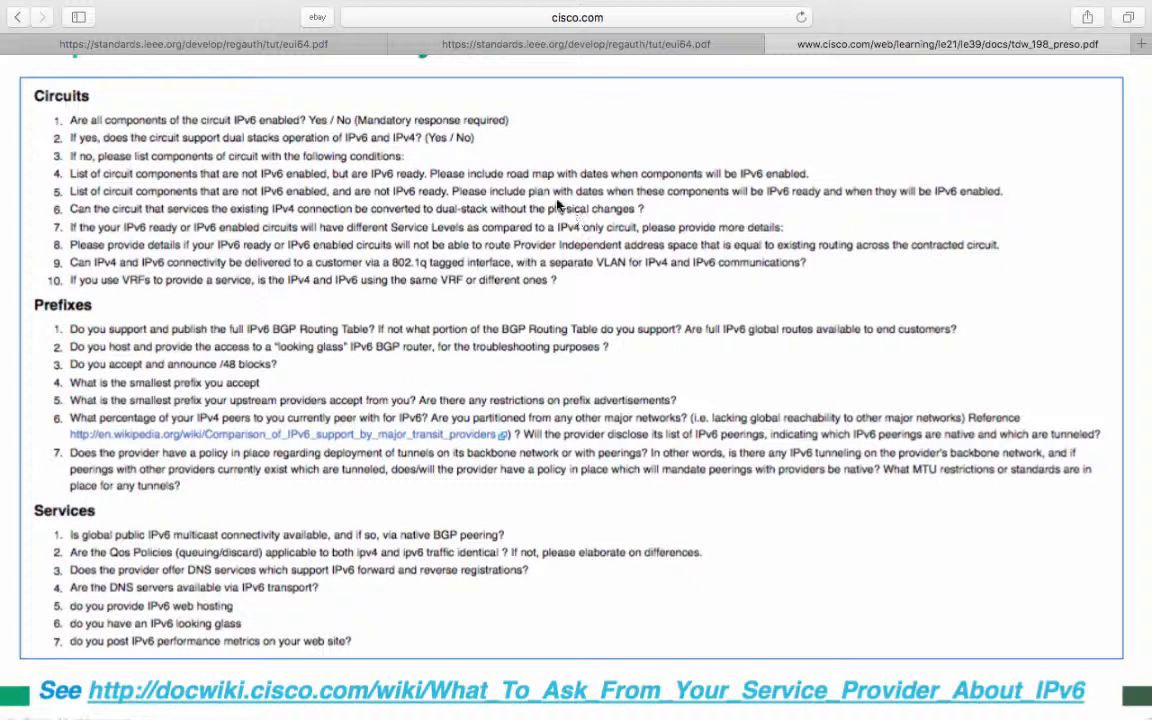
mouse_move(402, 168)
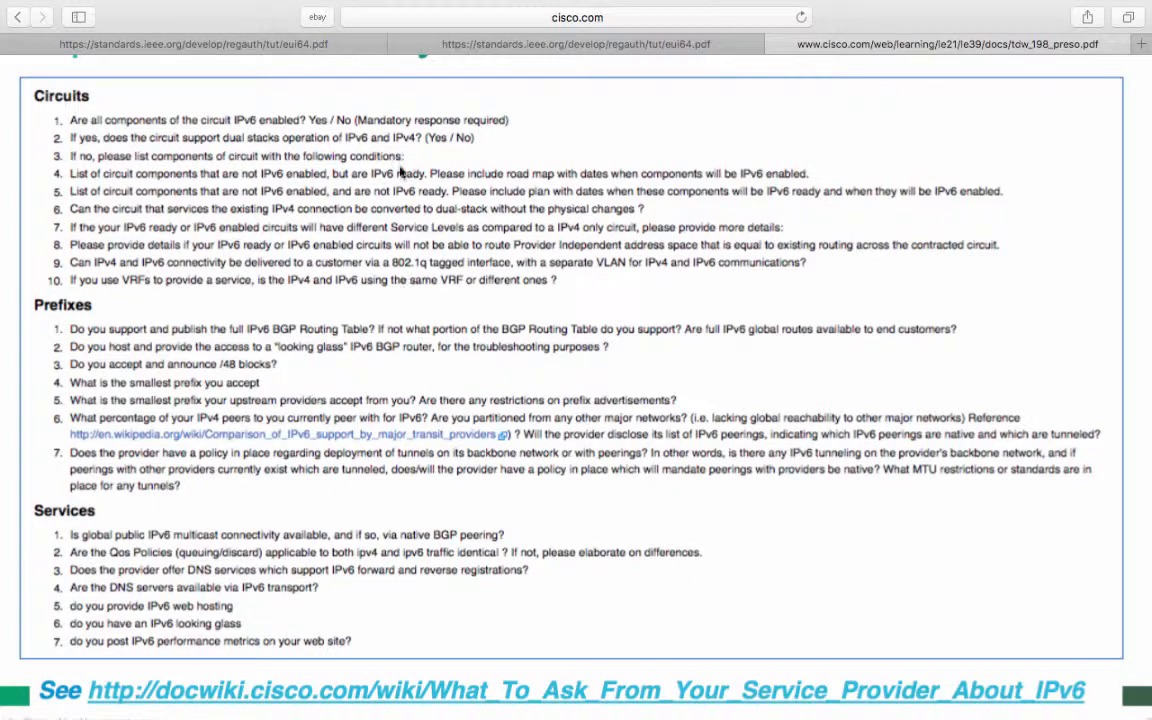
mouse_move(185, 210)
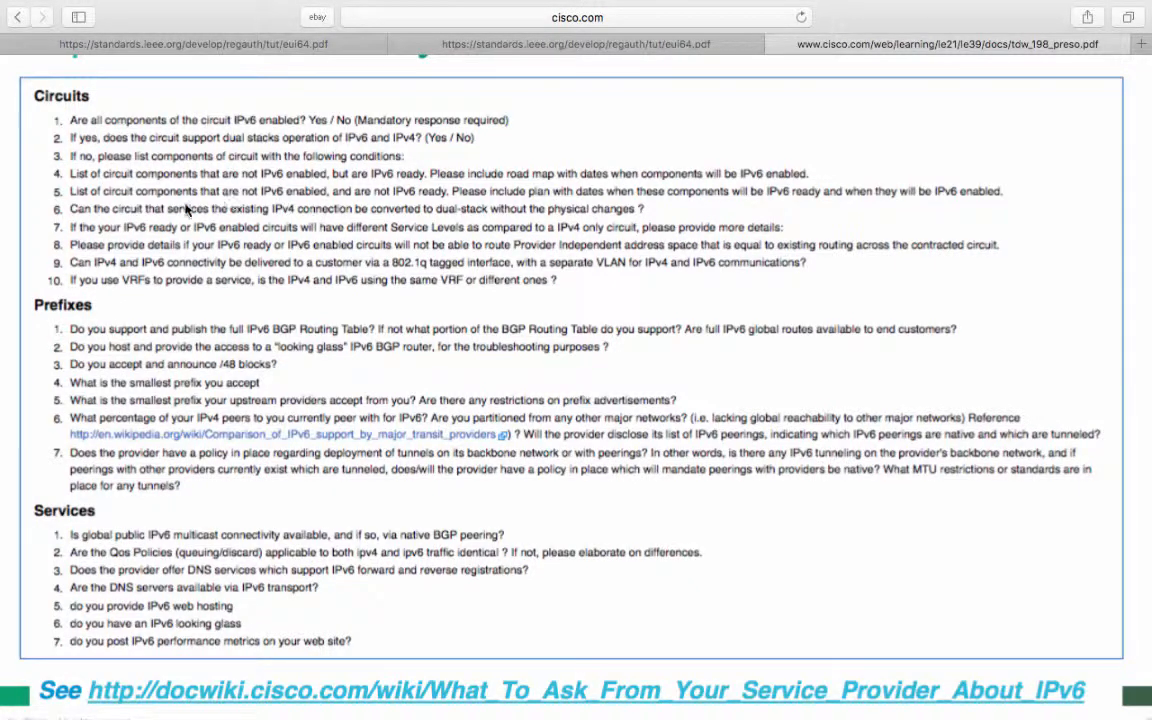
mouse_move(120, 197)
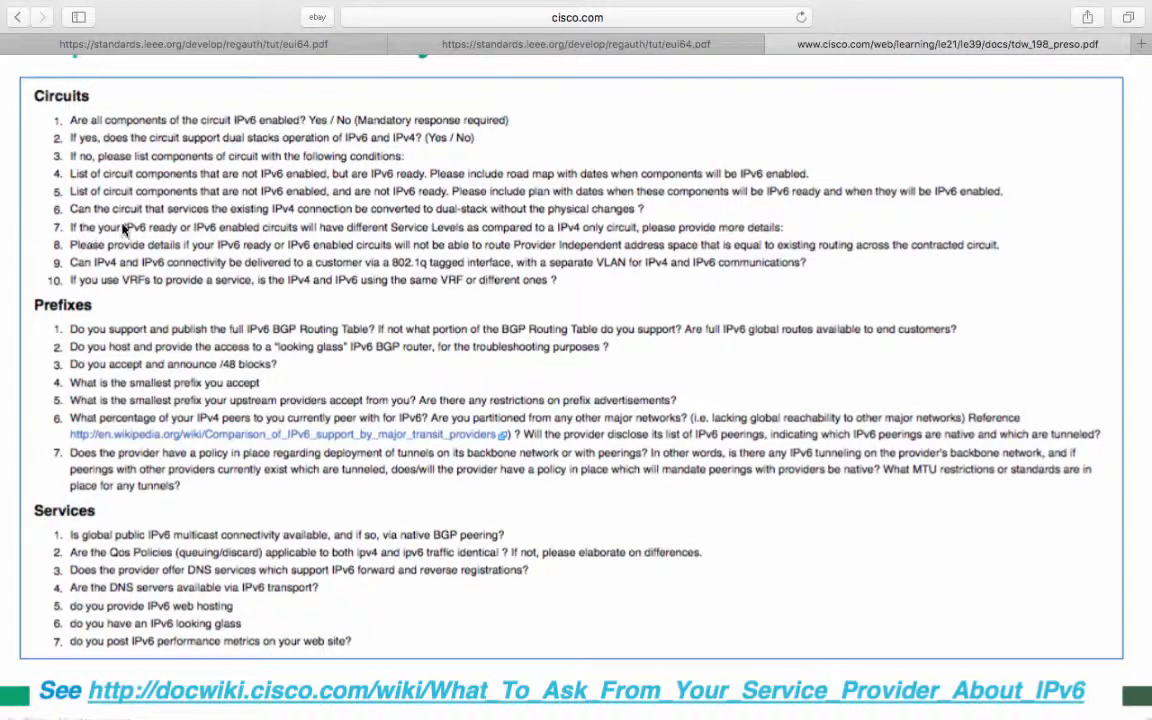
mouse_move(213, 230)
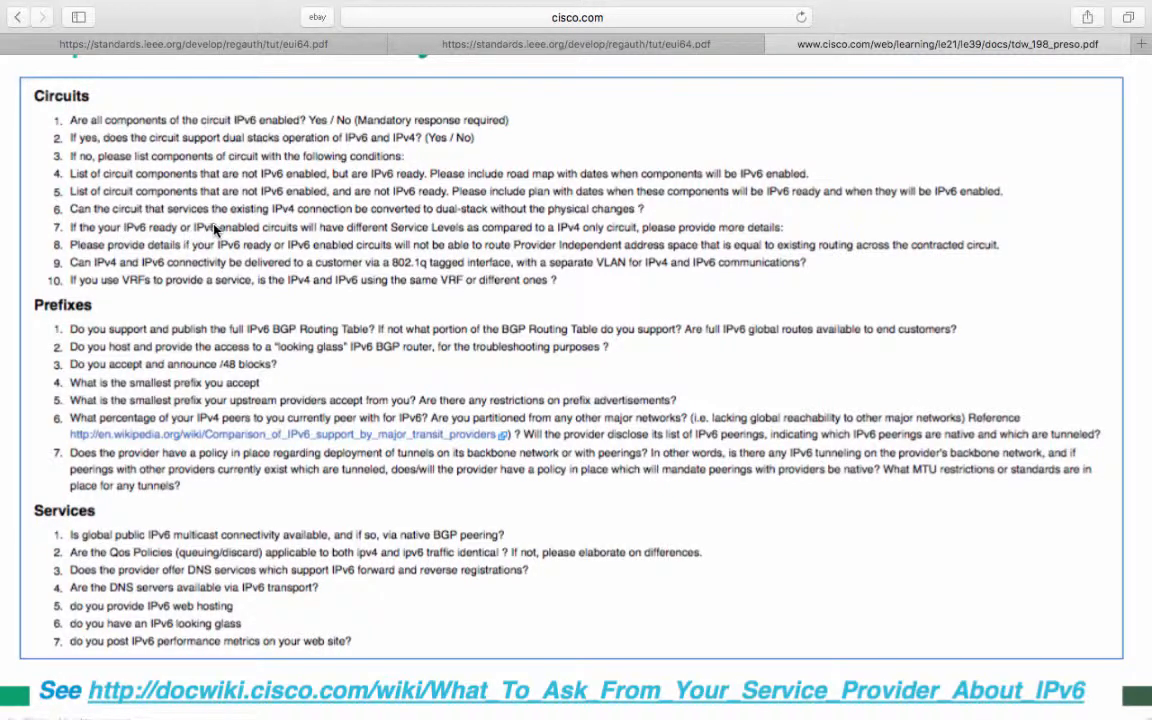
mouse_move(408, 241)
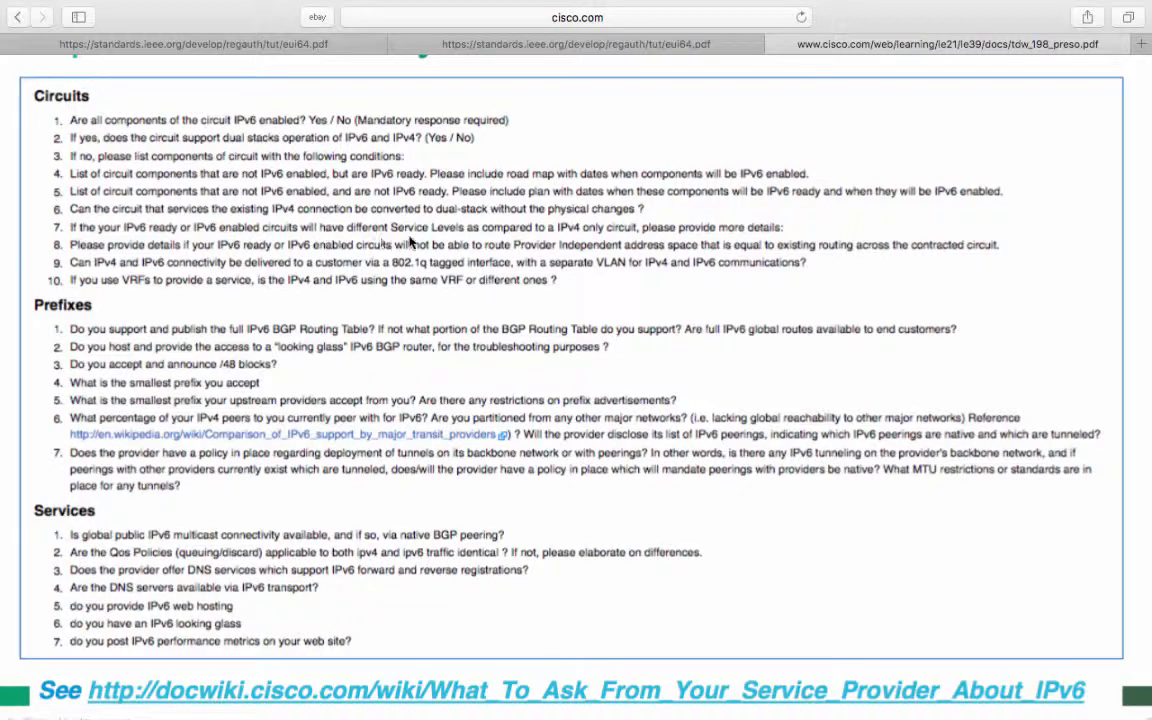
mouse_move(492, 247)
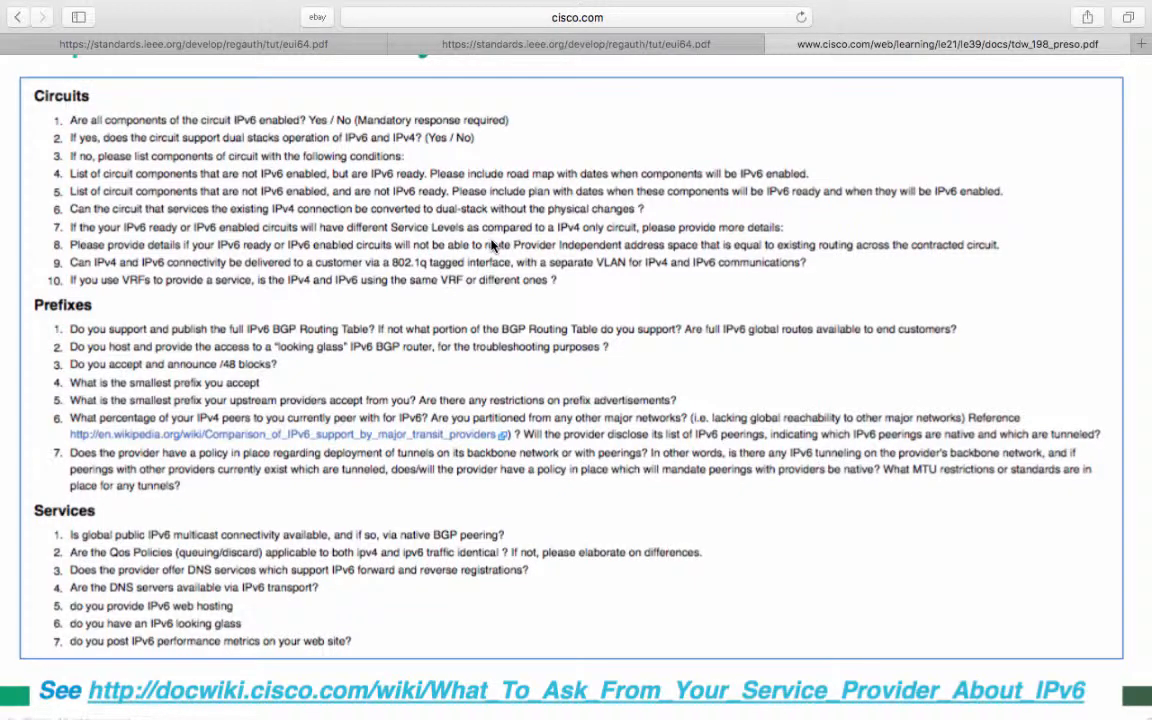
mouse_move(357, 303)
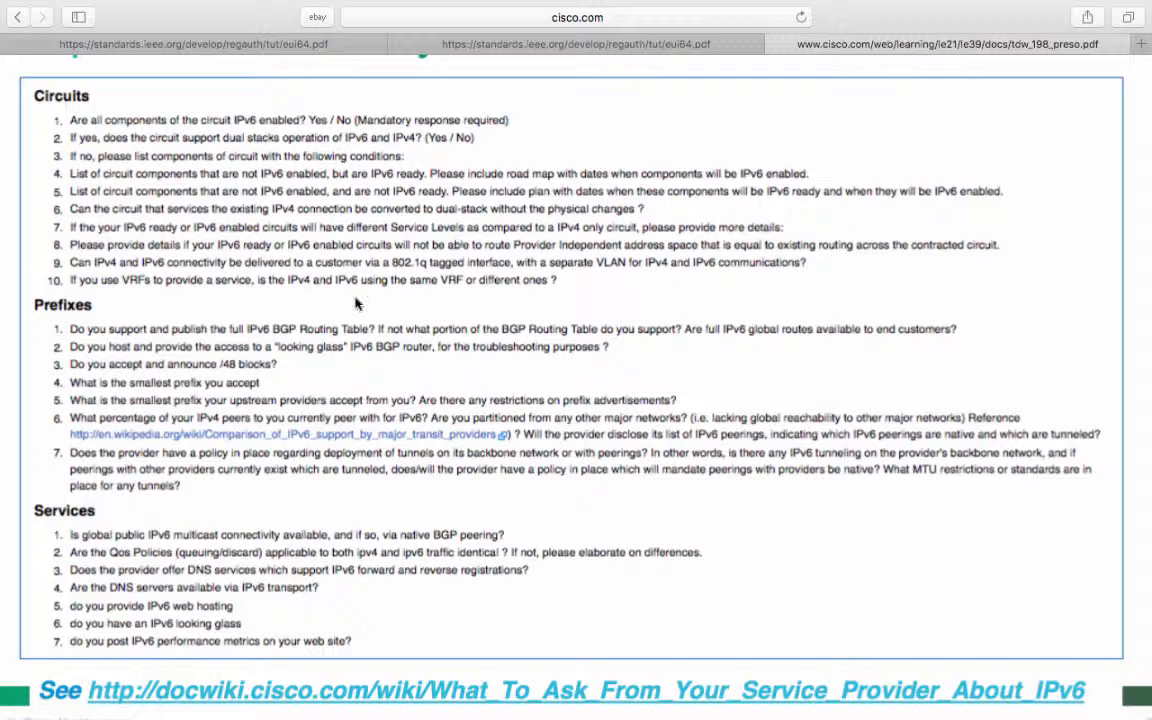
mouse_move(278, 285)
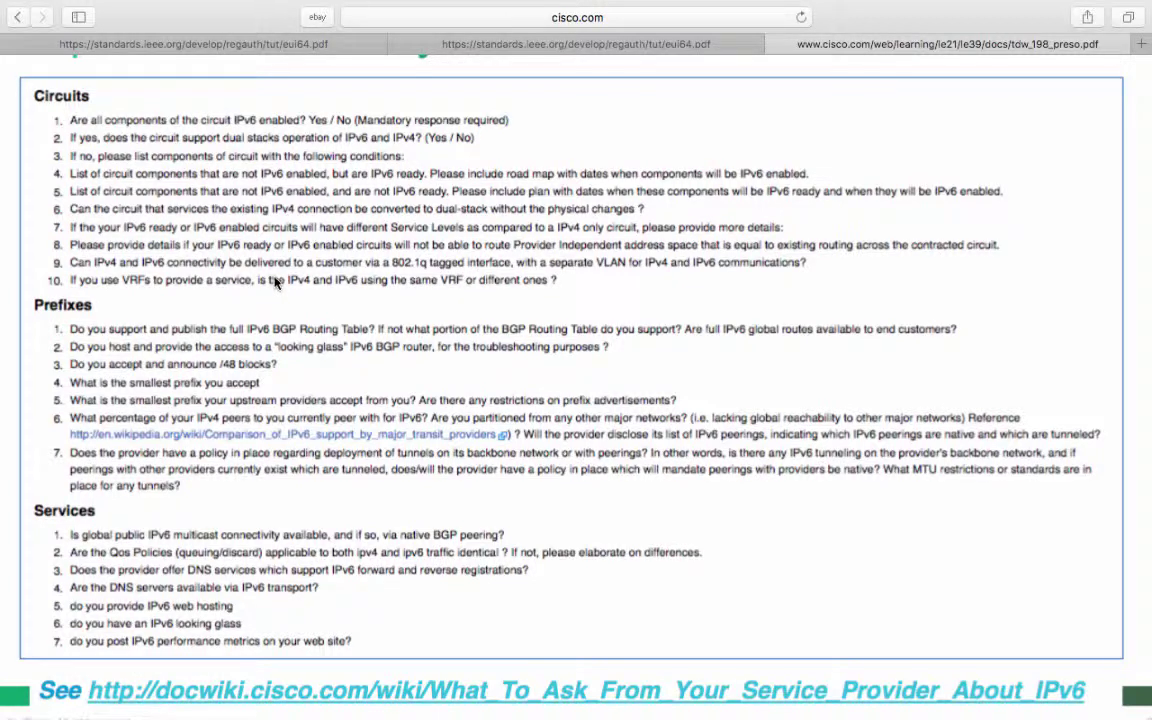
mouse_move(320, 271)
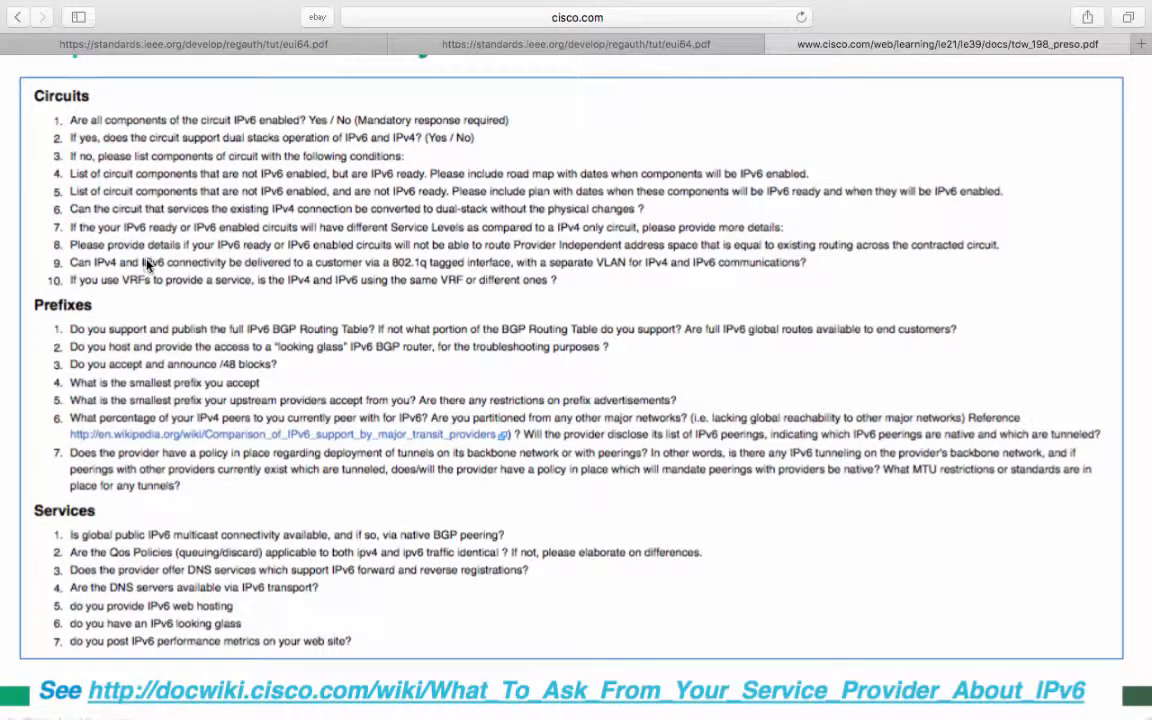
mouse_move(276, 229)
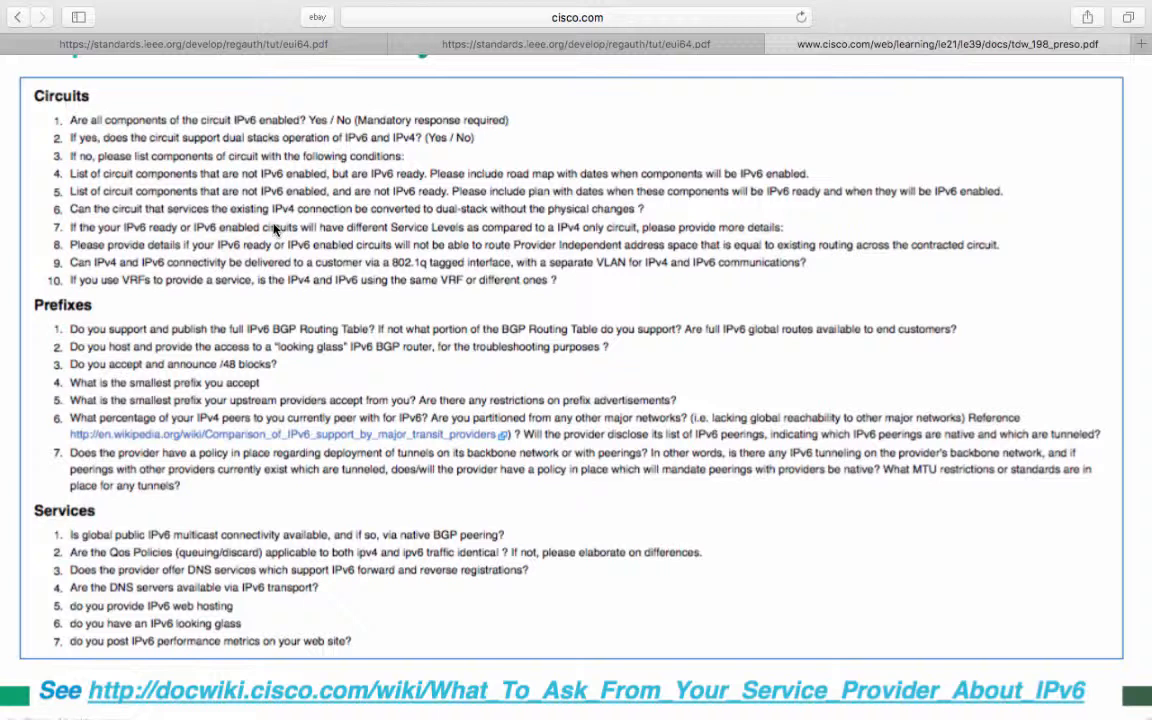
mouse_move(131, 285)
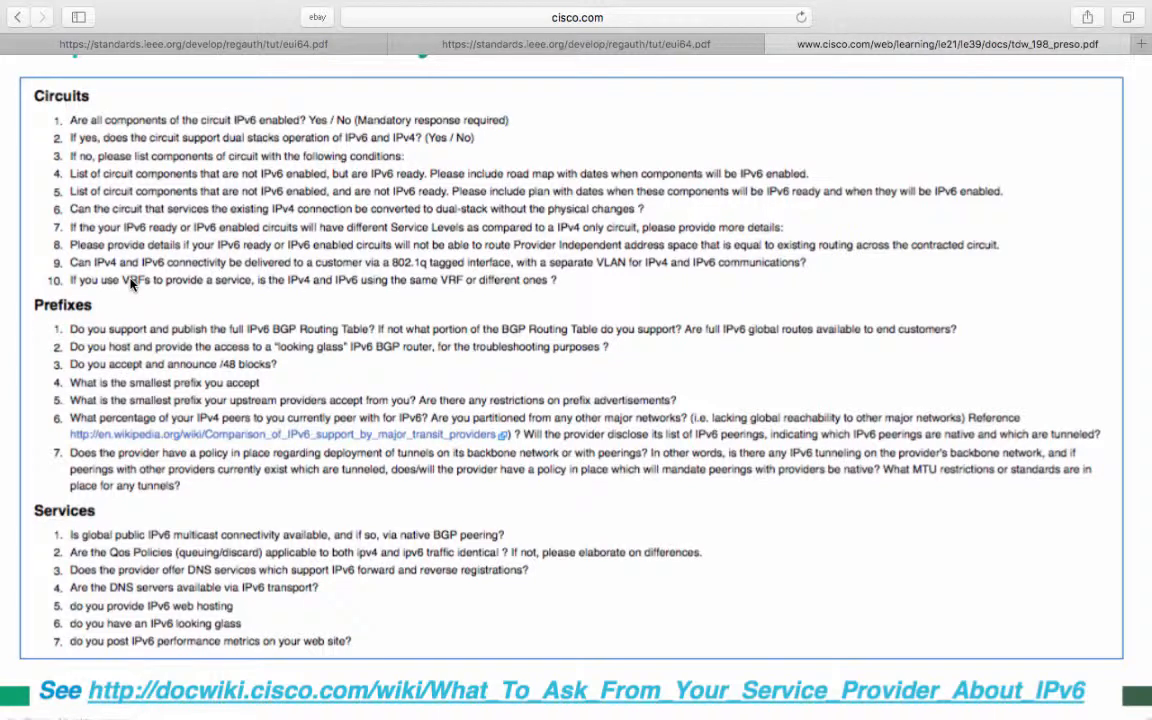
mouse_move(473, 249)
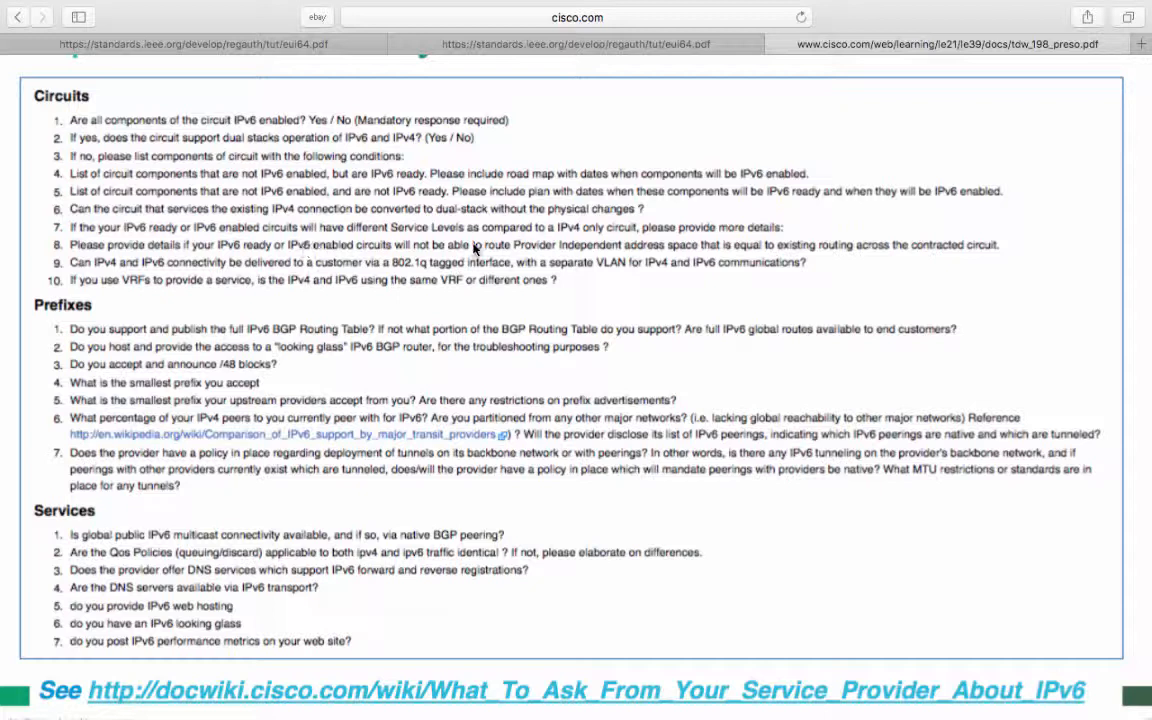
mouse_move(536, 247)
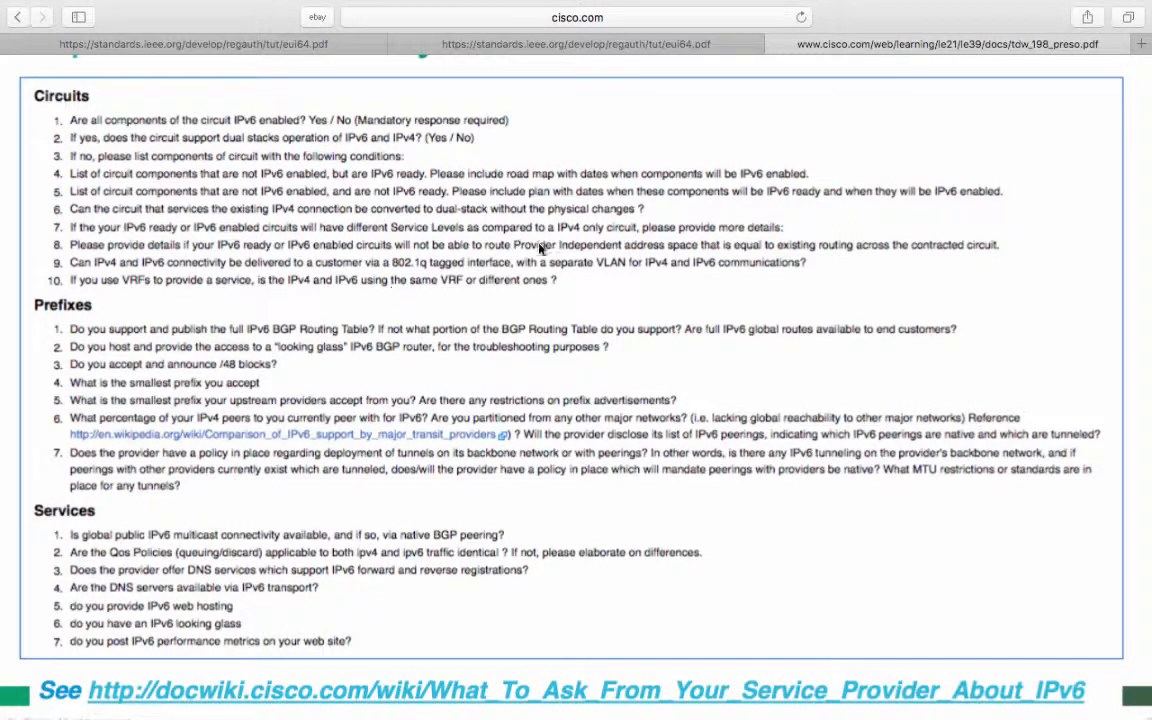
mouse_move(633, 251)
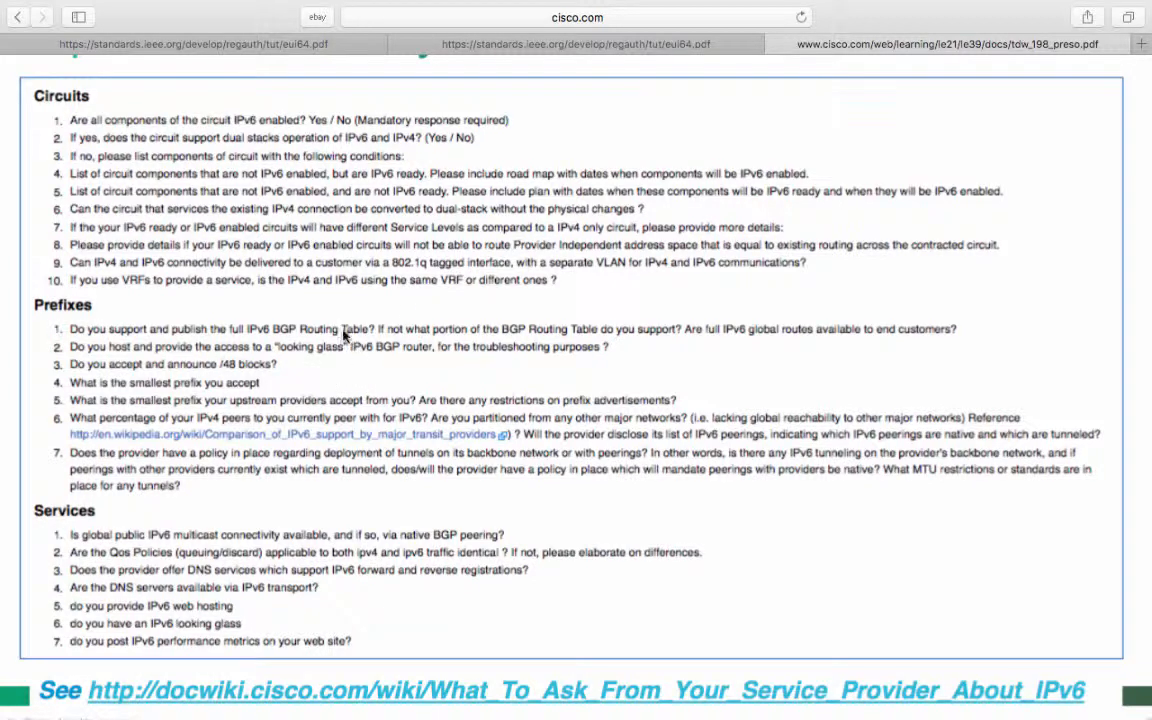
mouse_move(419, 262)
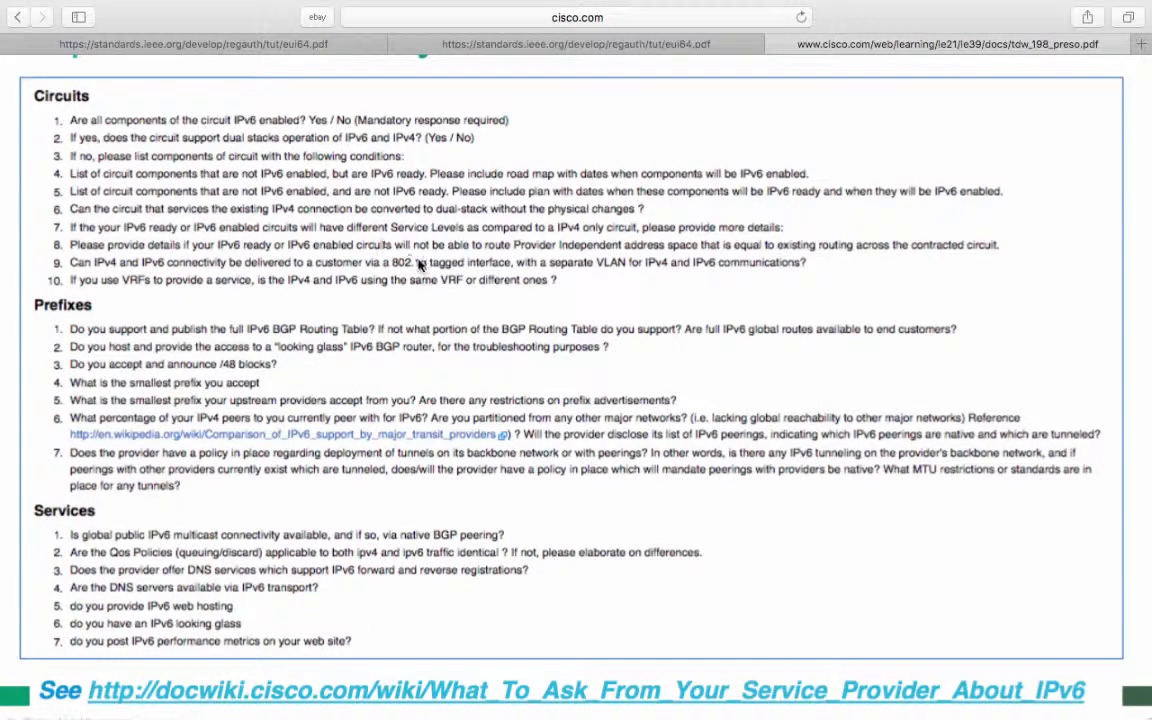
mouse_move(146, 294)
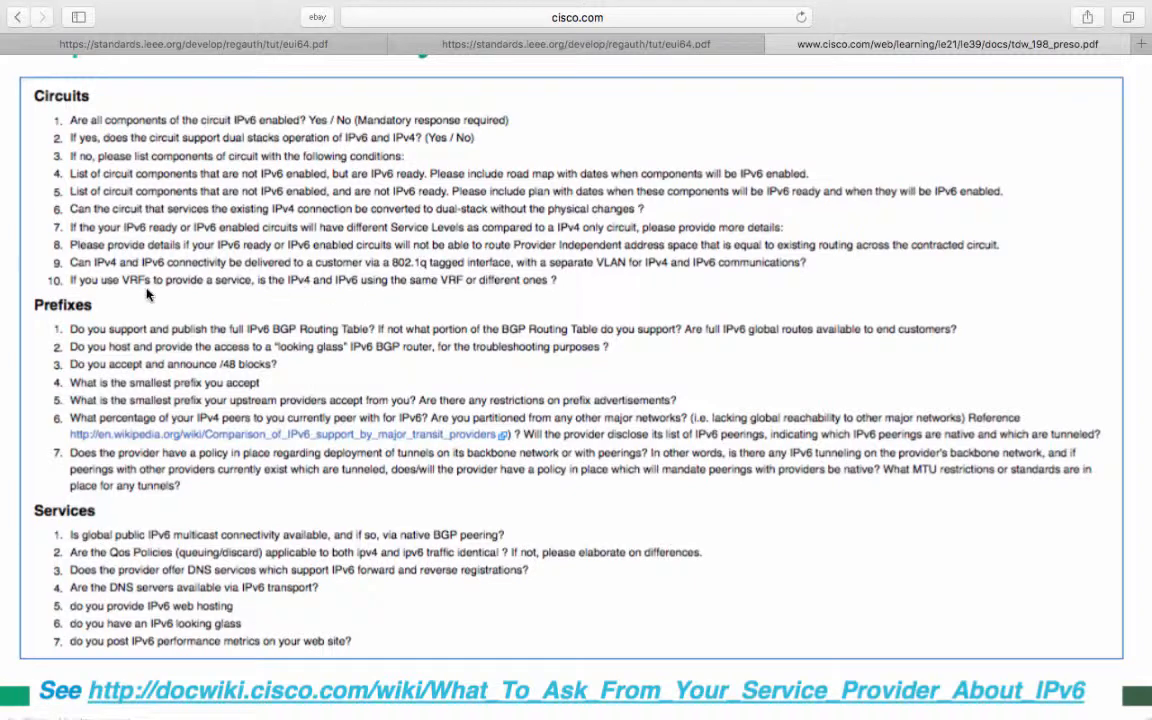
mouse_move(156, 288)
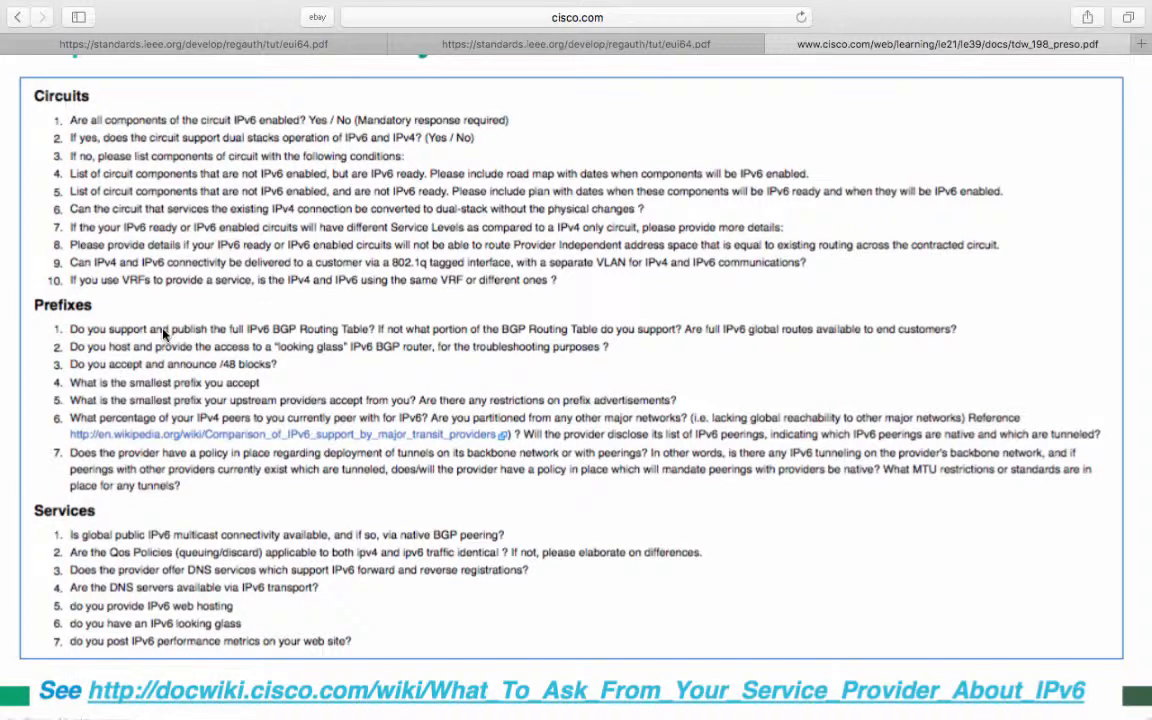
mouse_move(44, 388)
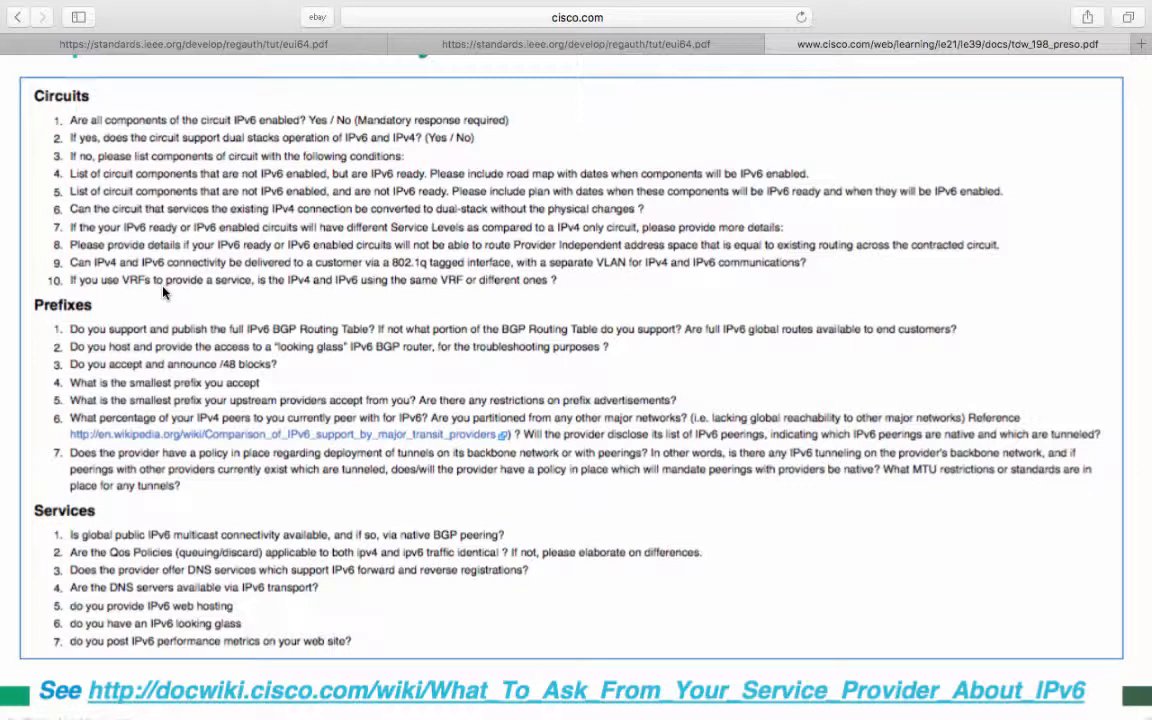
scroll(down, 3)
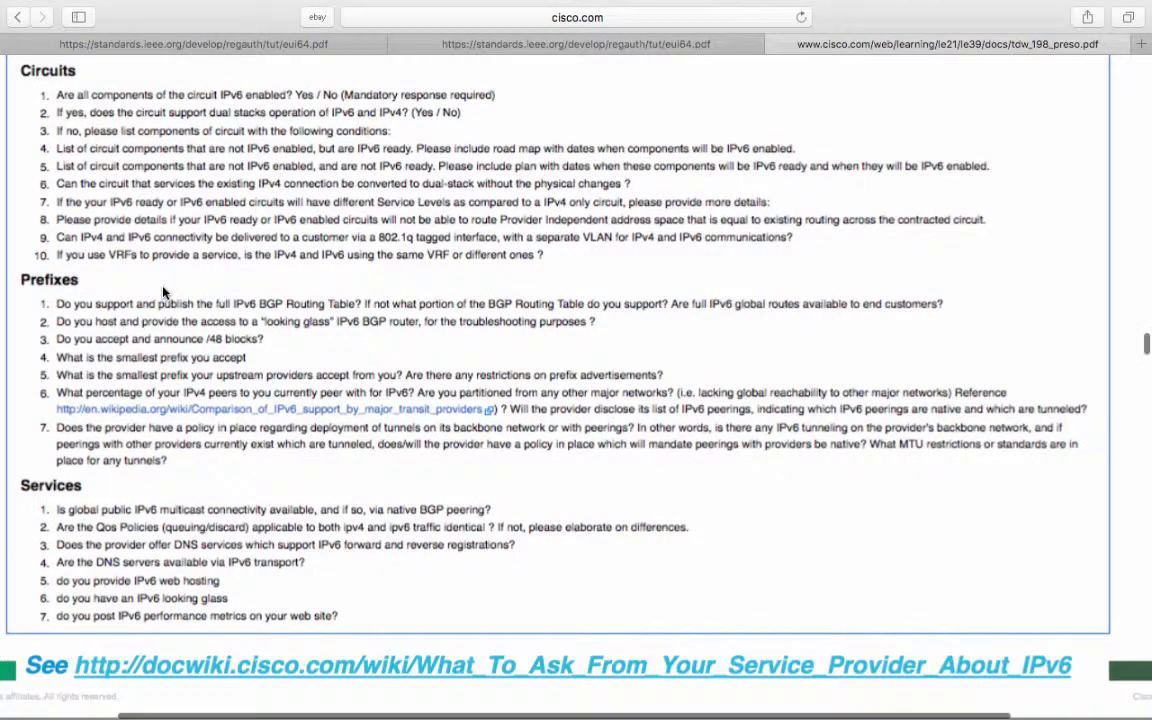
scroll(down, 3)
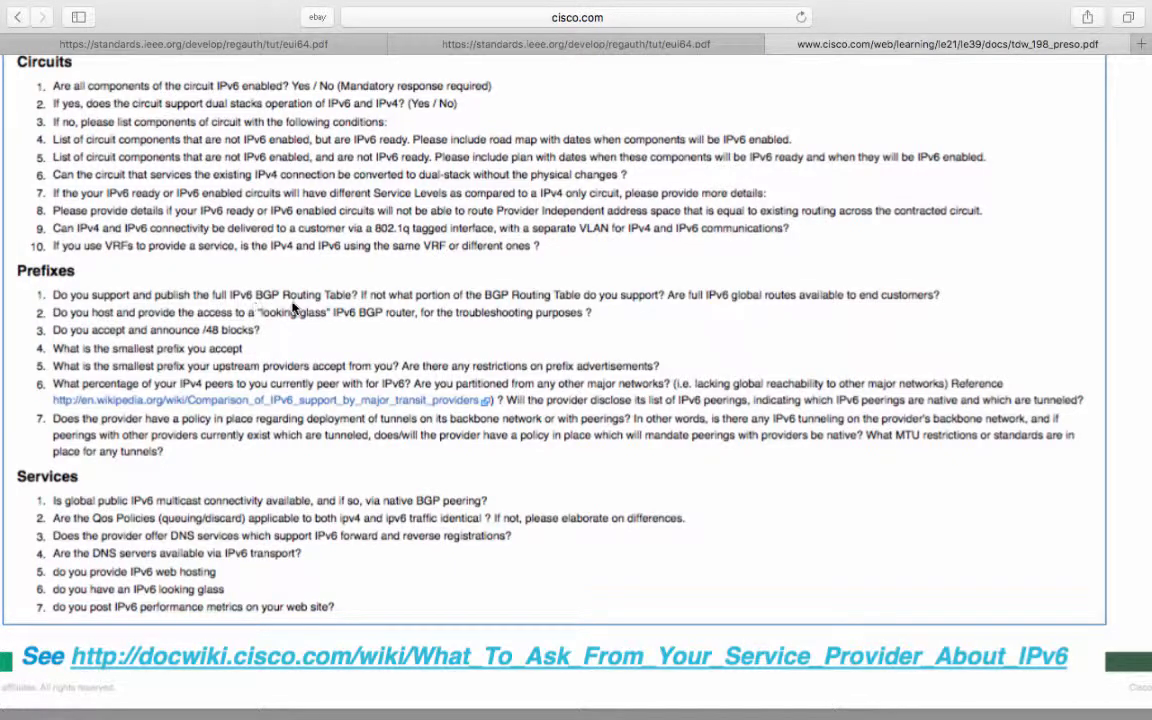
mouse_move(412, 285)
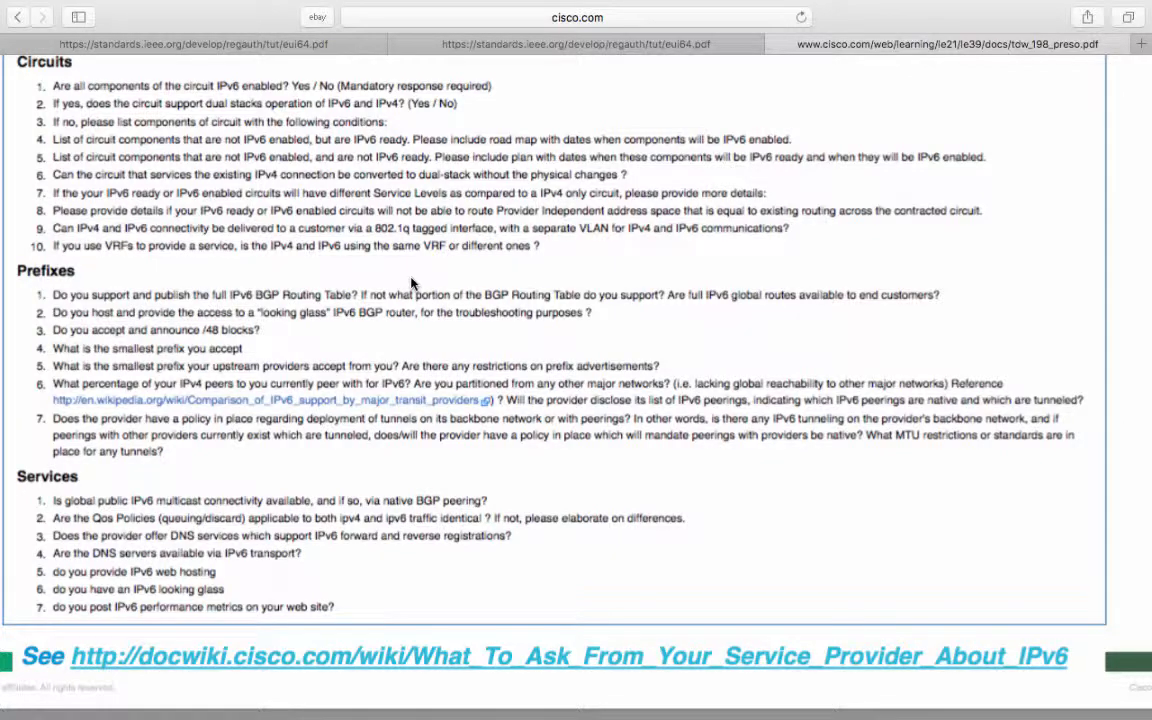
scroll(down, 3)
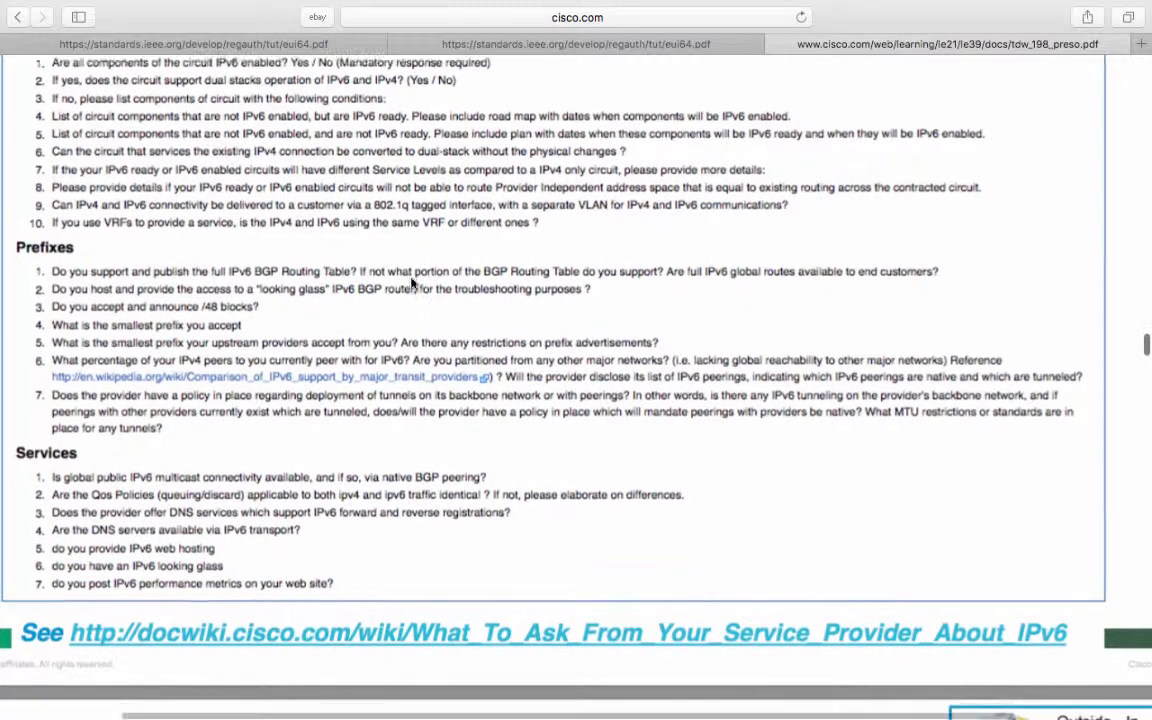
scroll(down, 3)
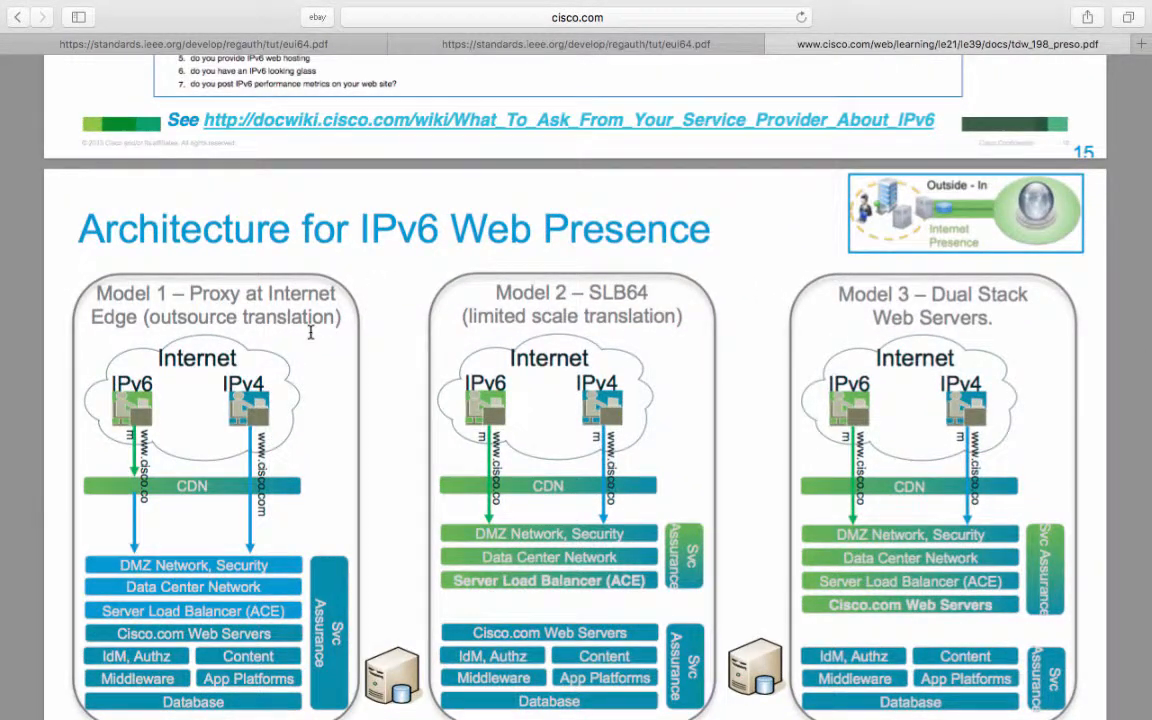
mouse_move(370, 293)
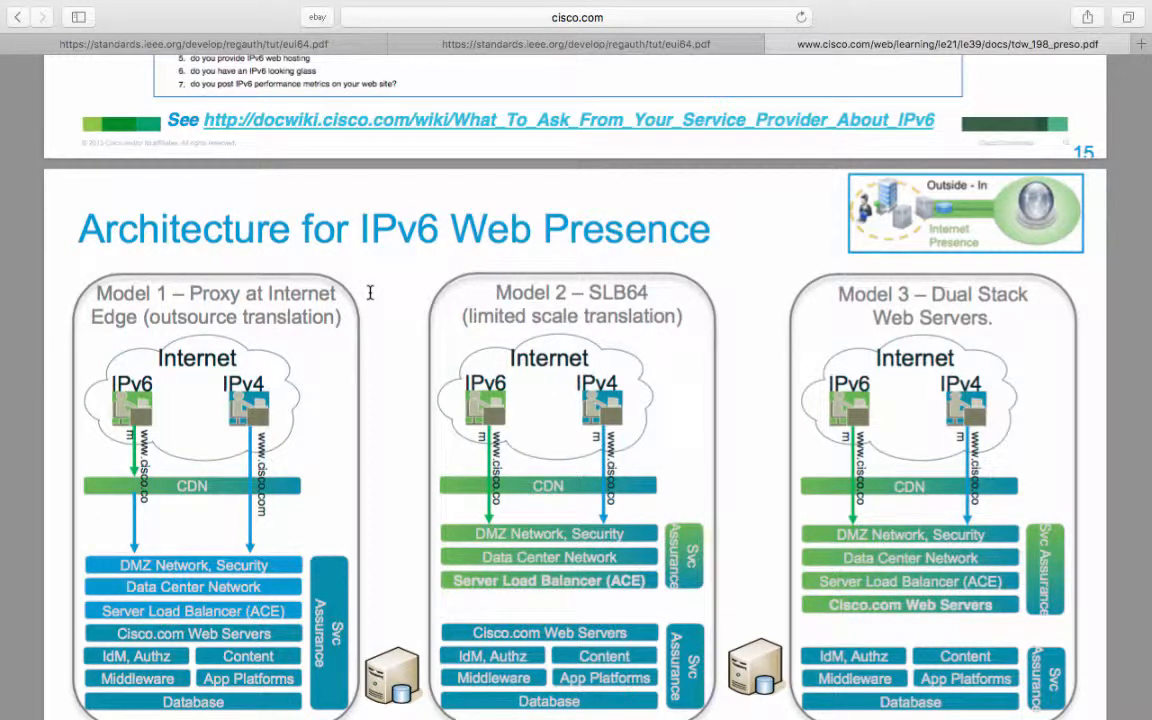
scroll(down, 3)
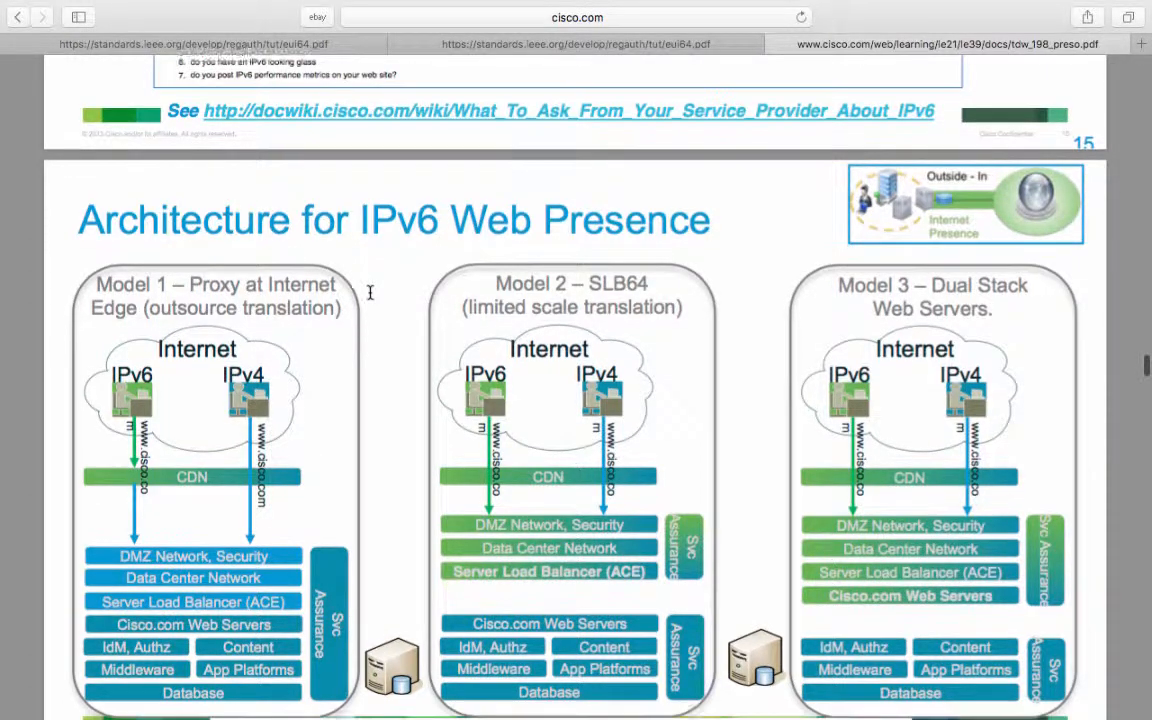
scroll(down, 3)
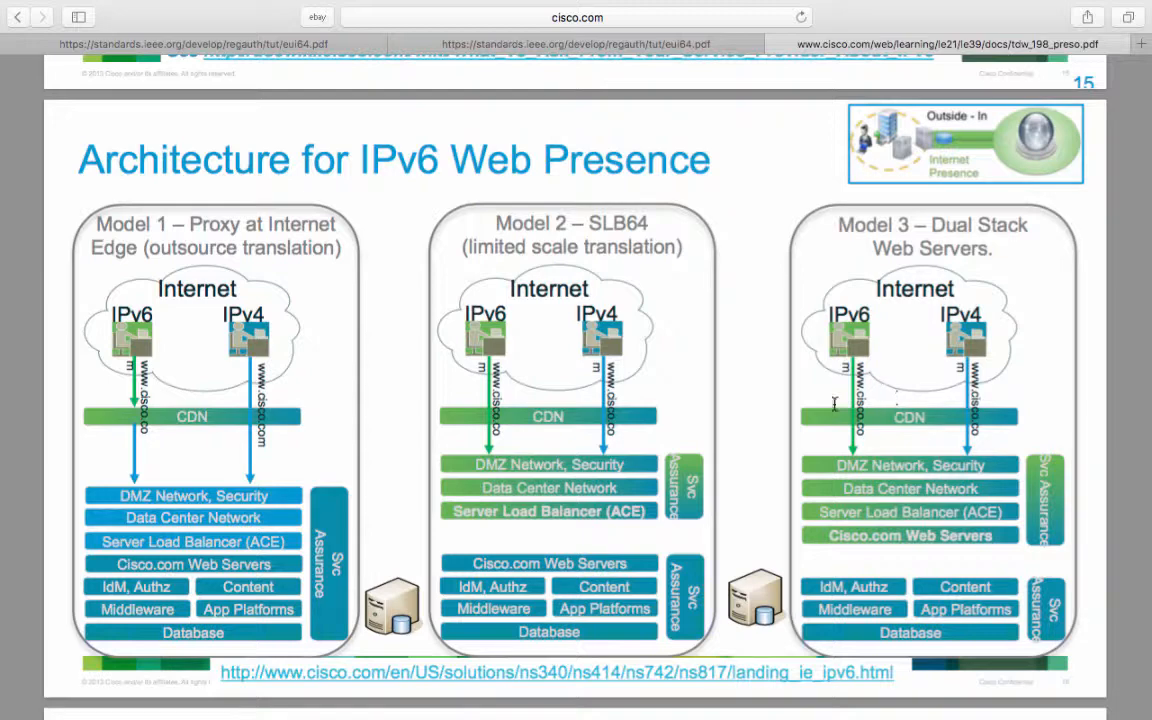
scroll(down, 3)
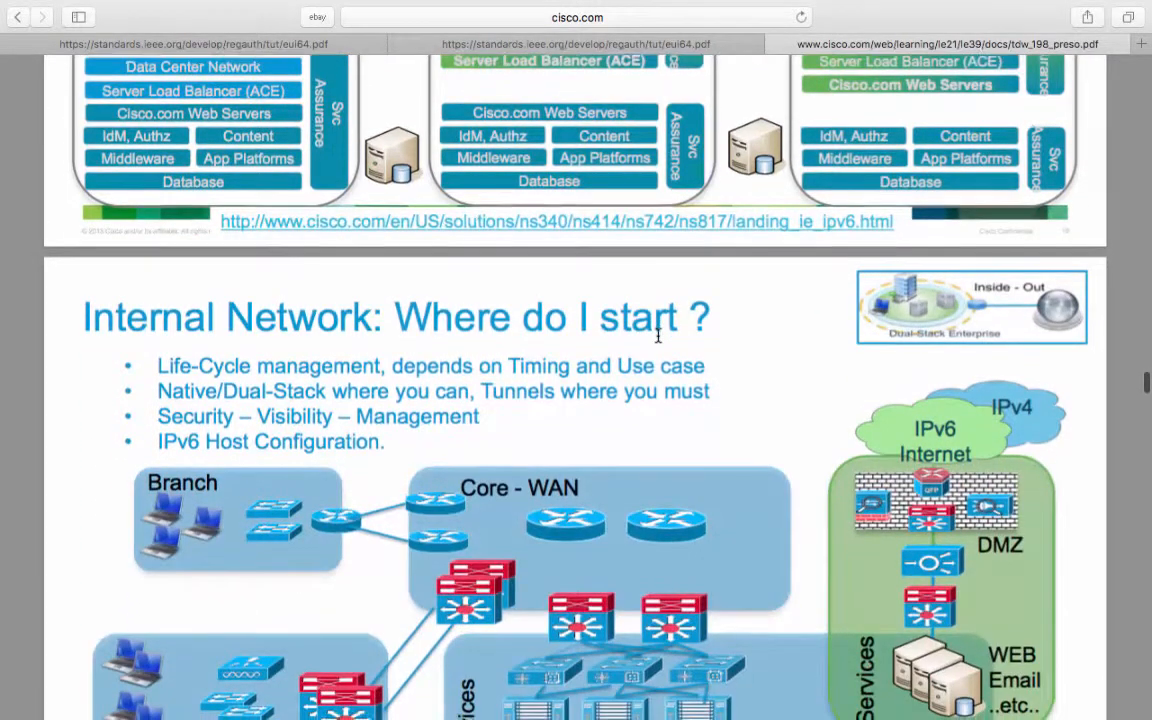
scroll(down, 3)
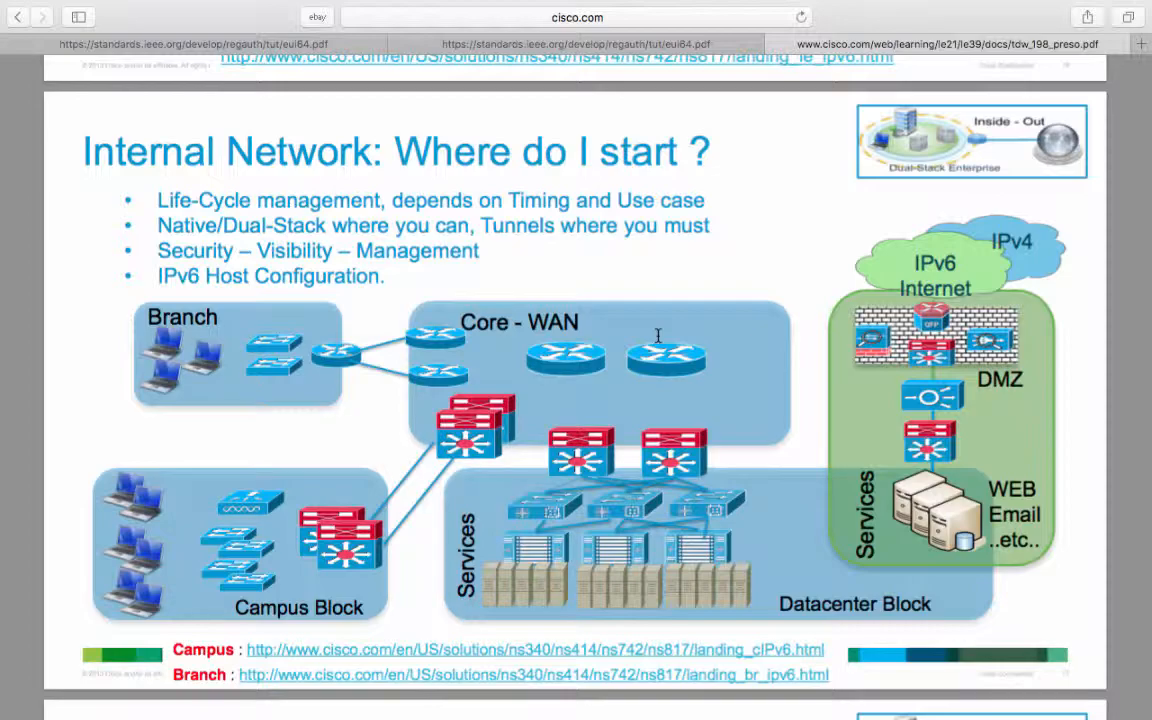
scroll(down, 3)
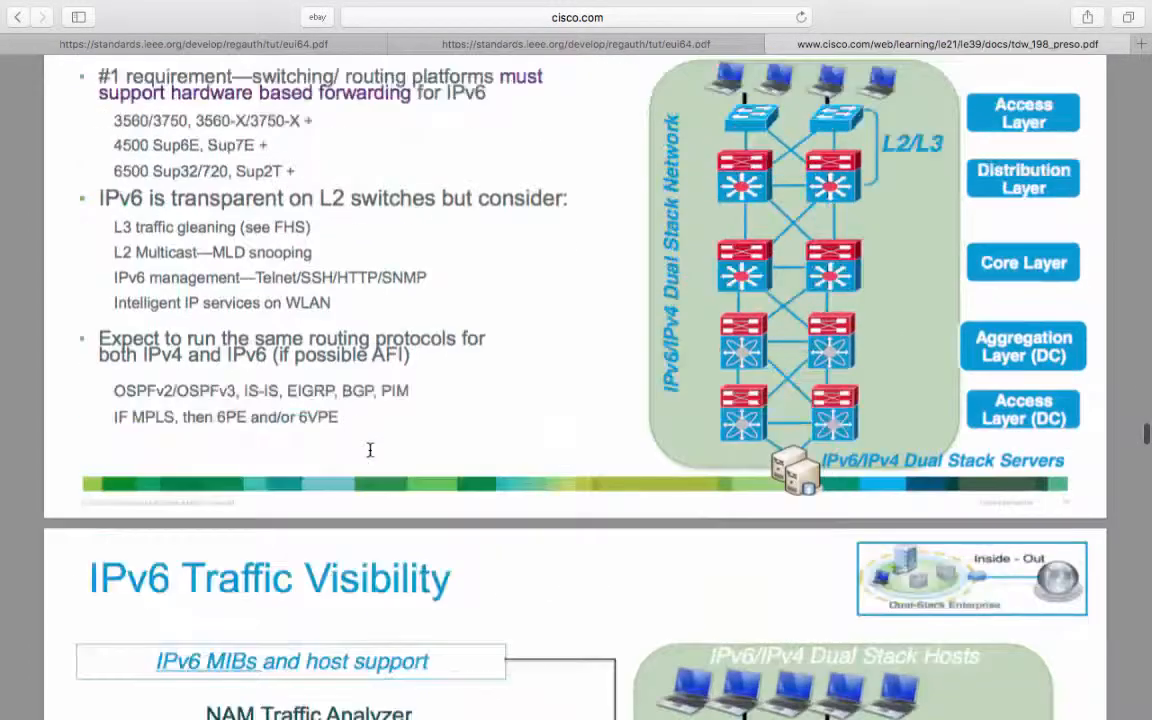
scroll(down, 3)
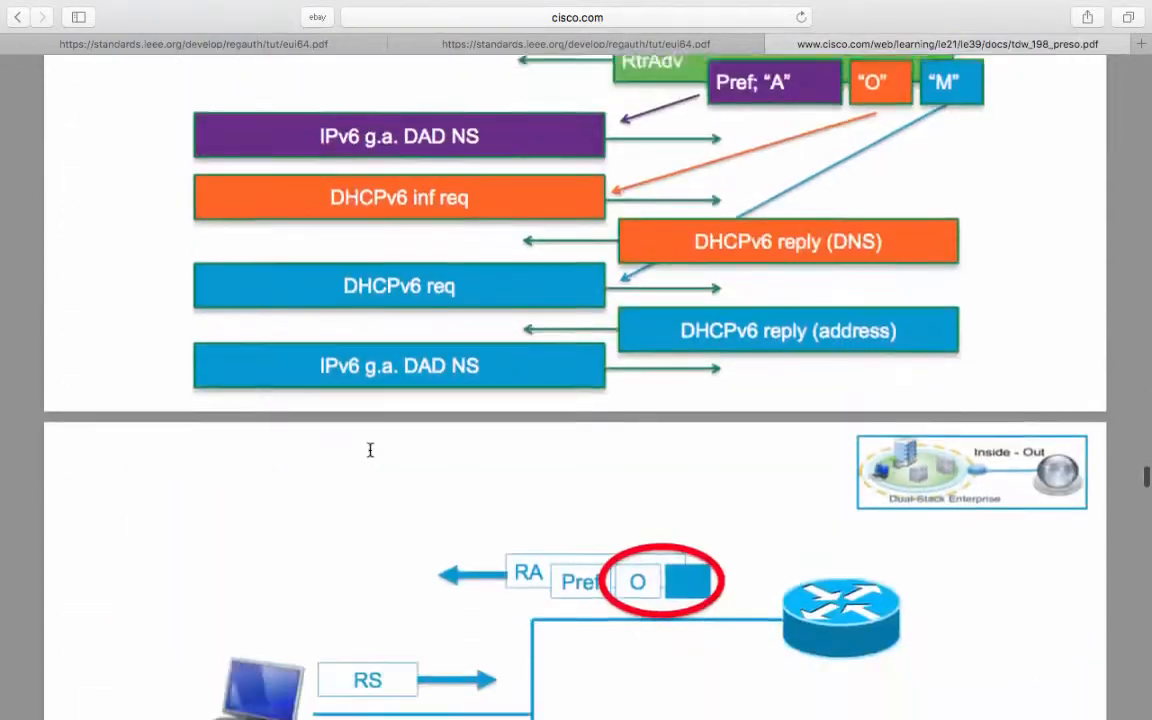
scroll(down, 3)
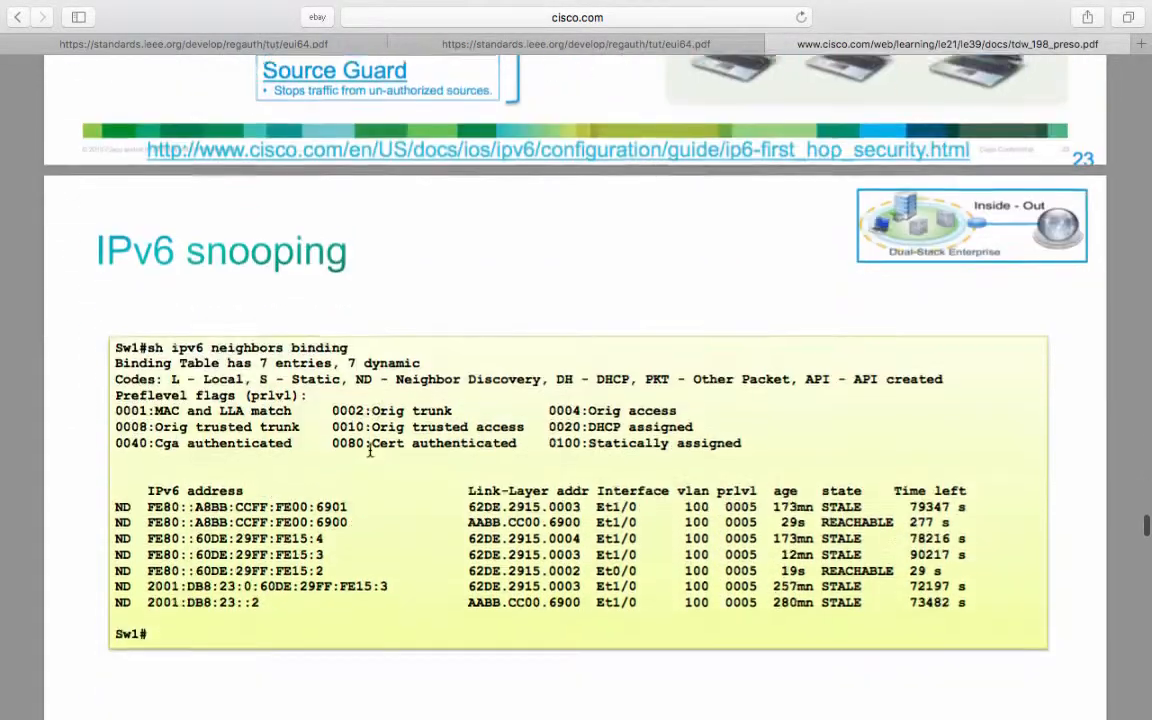
scroll(down, 3)
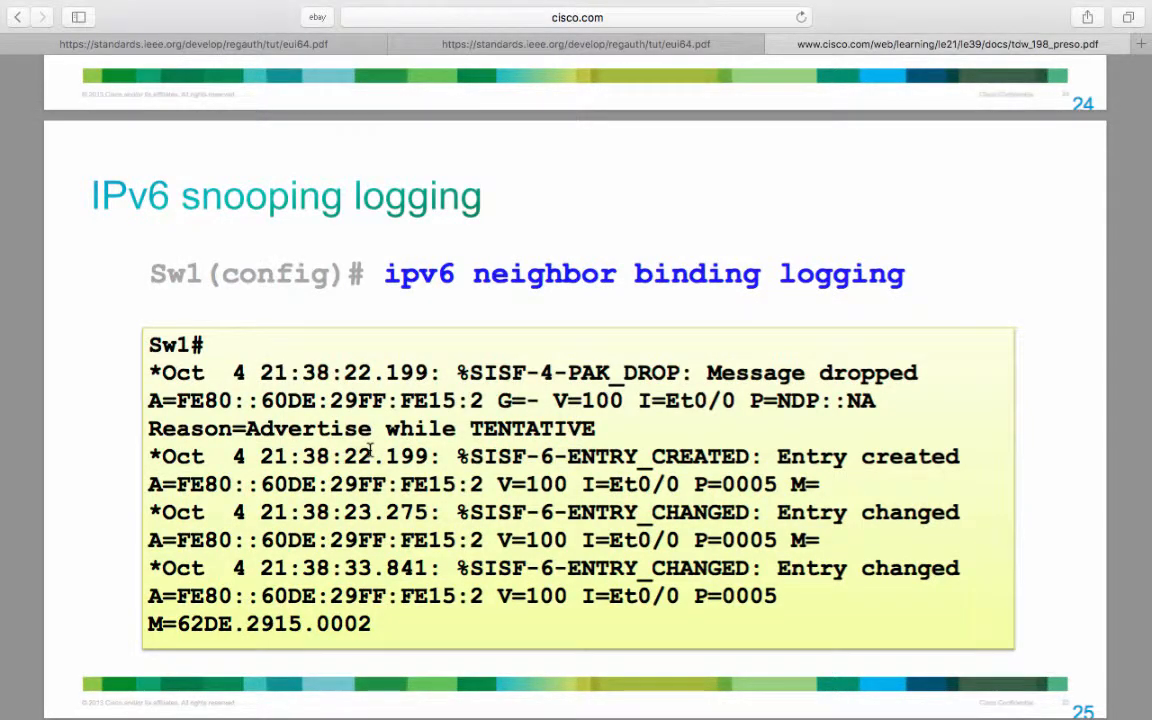
scroll(down, 3)
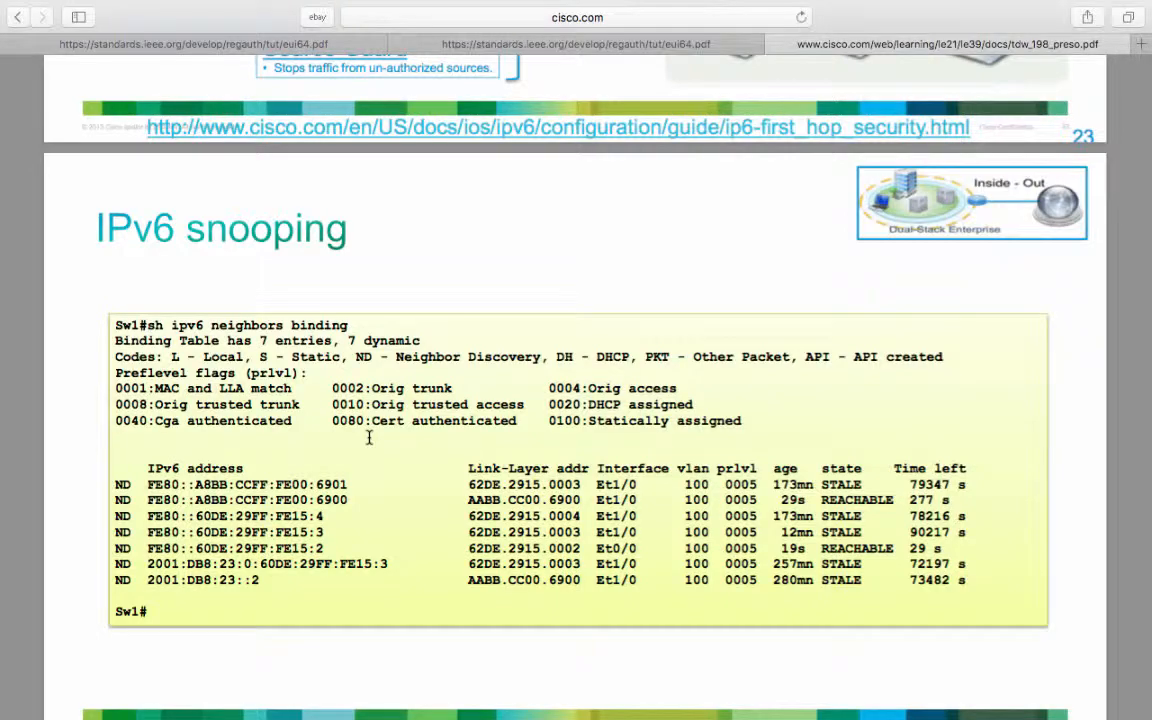
scroll(down, 3)
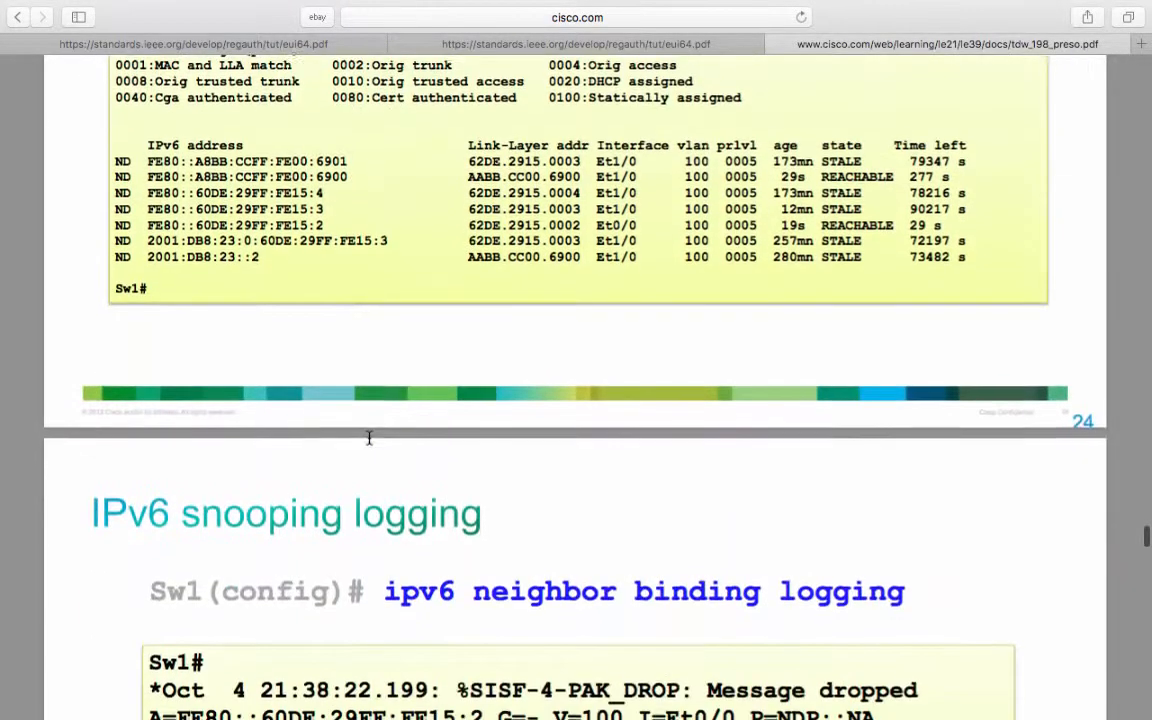
scroll(down, 3)
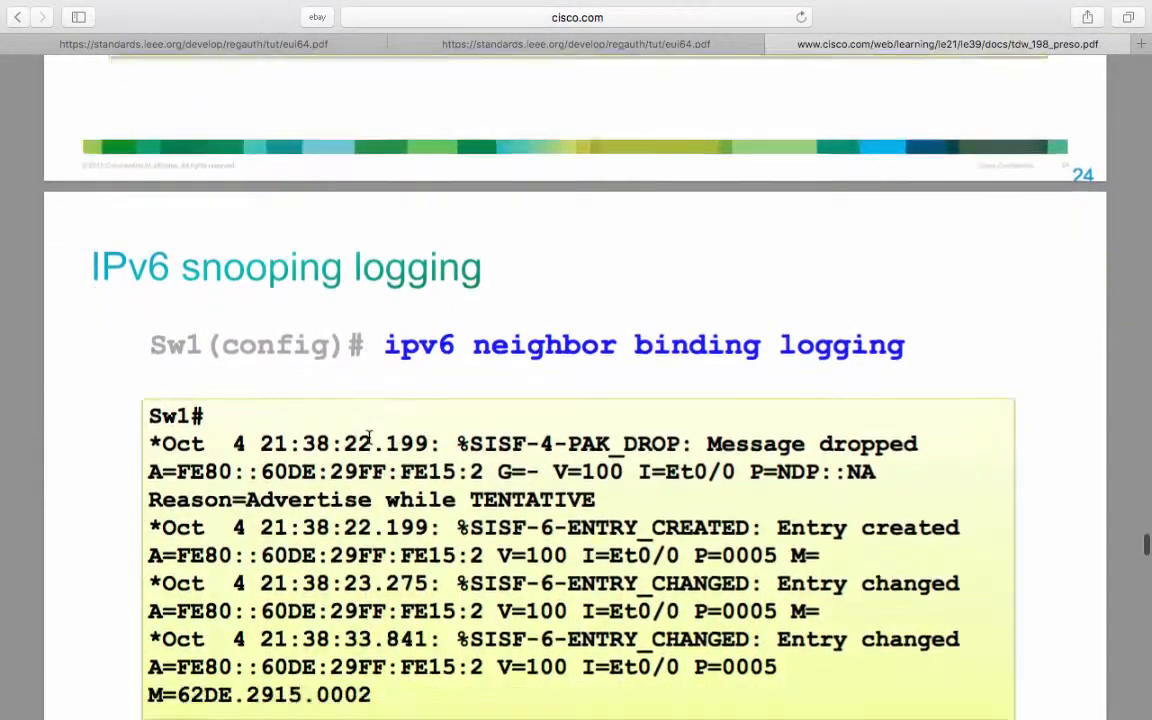
scroll(down, 3)
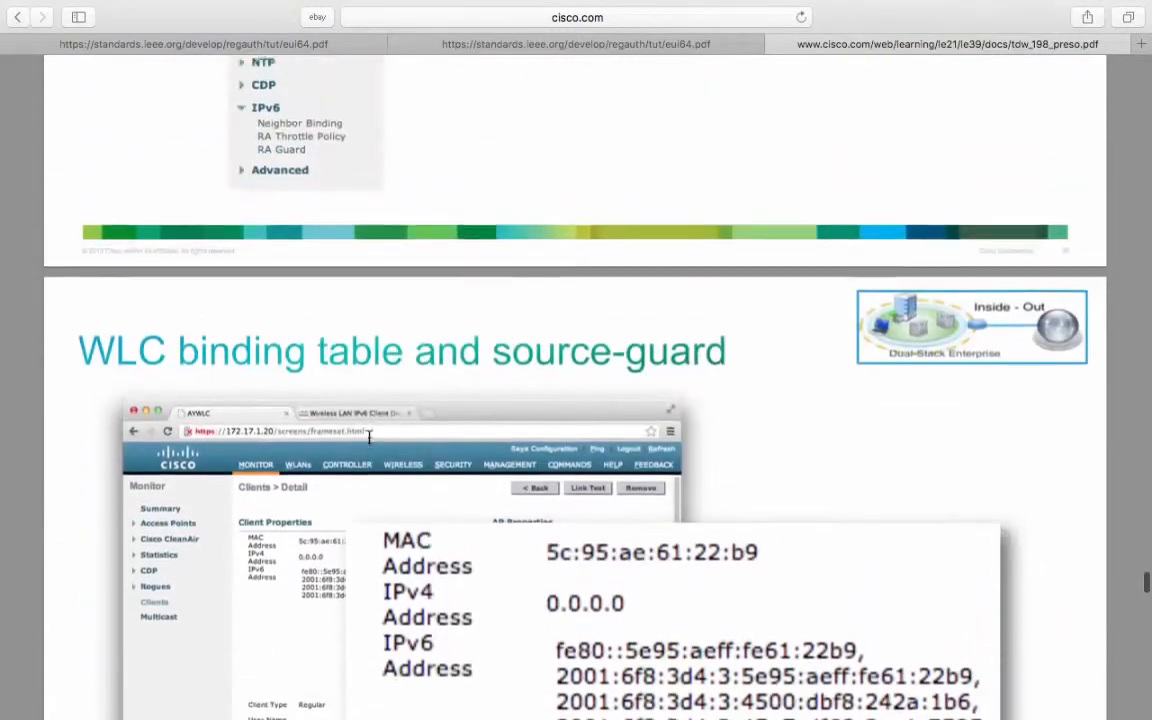
scroll(down, 3)
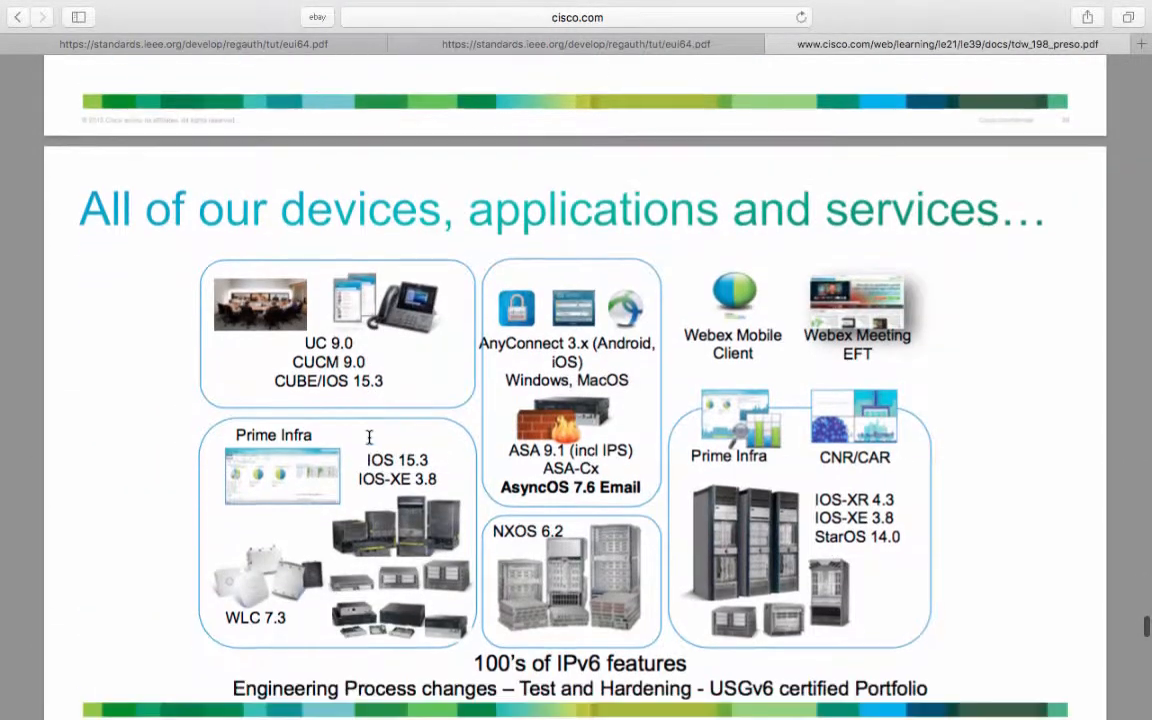
scroll(down, 3)
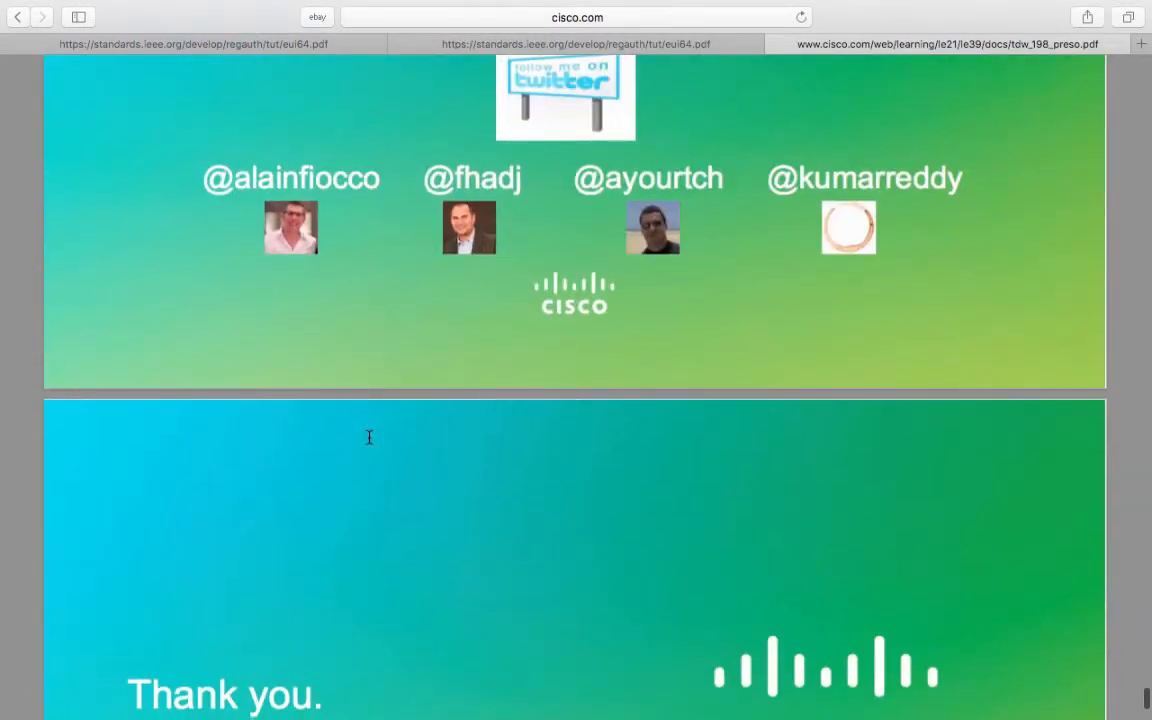
scroll(down, 3)
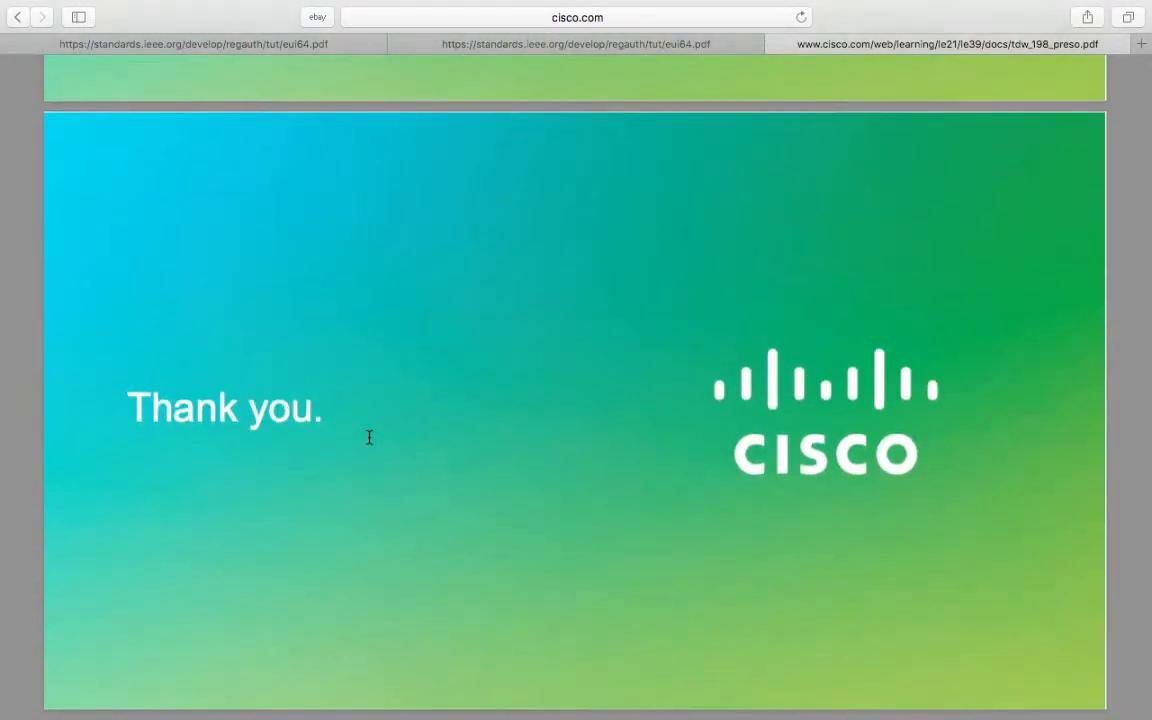